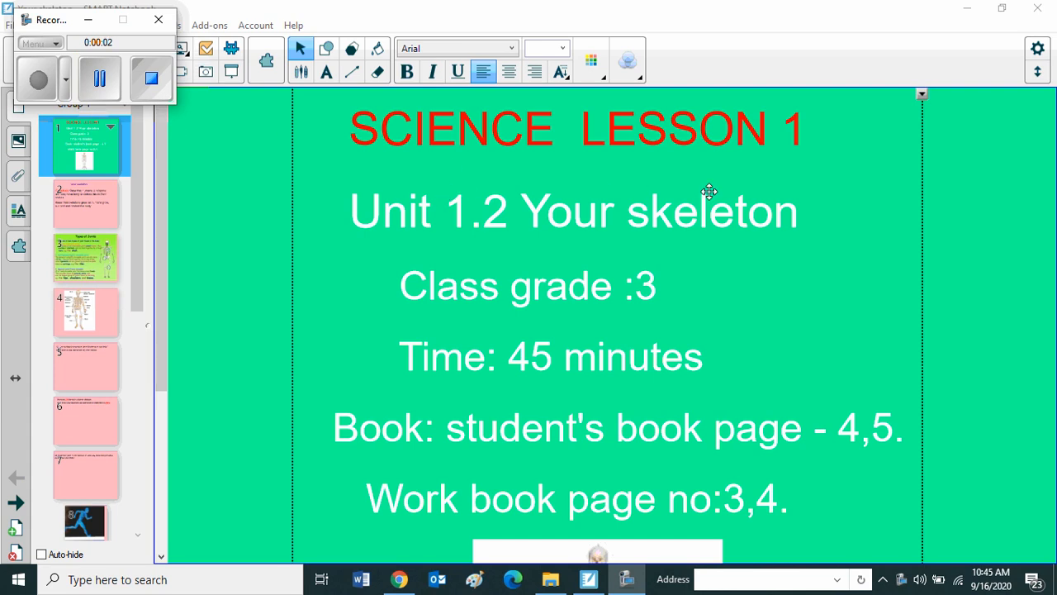
pyautogui.moveTo(526, 246)
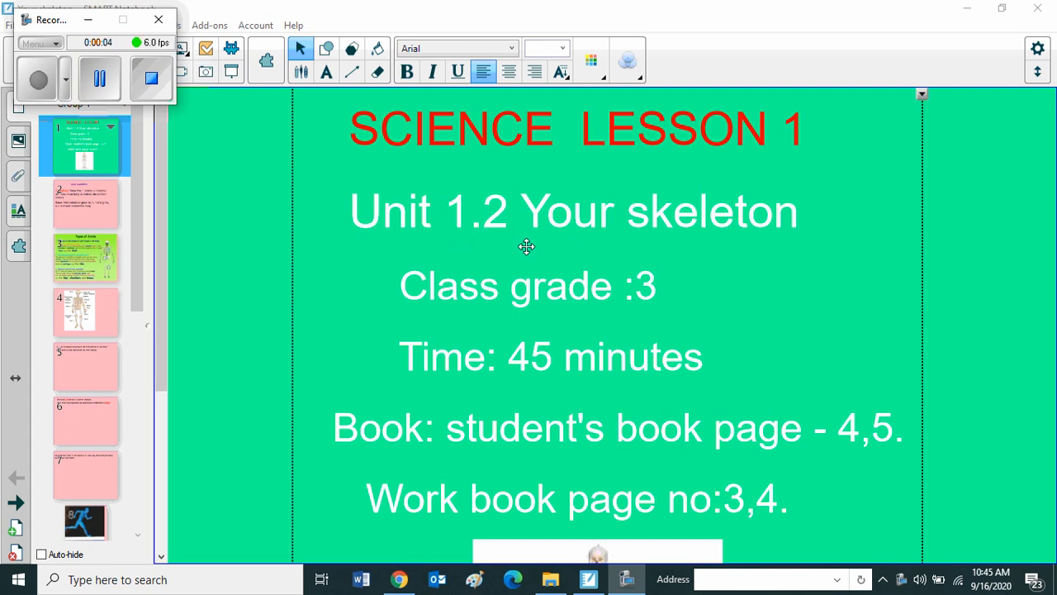
pyautogui.moveTo(550, 323)
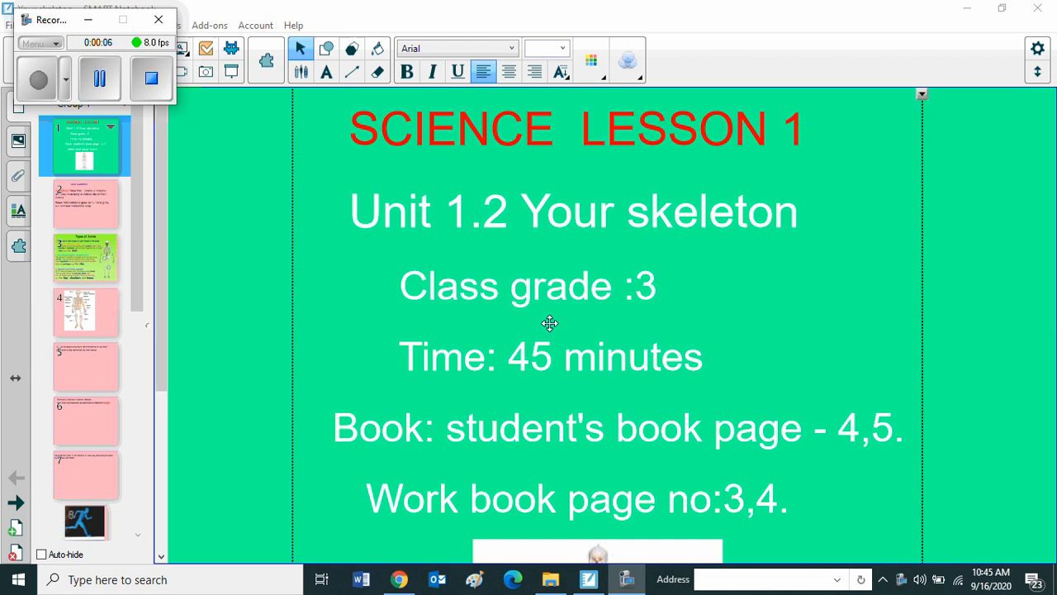
pyautogui.moveTo(646, 401)
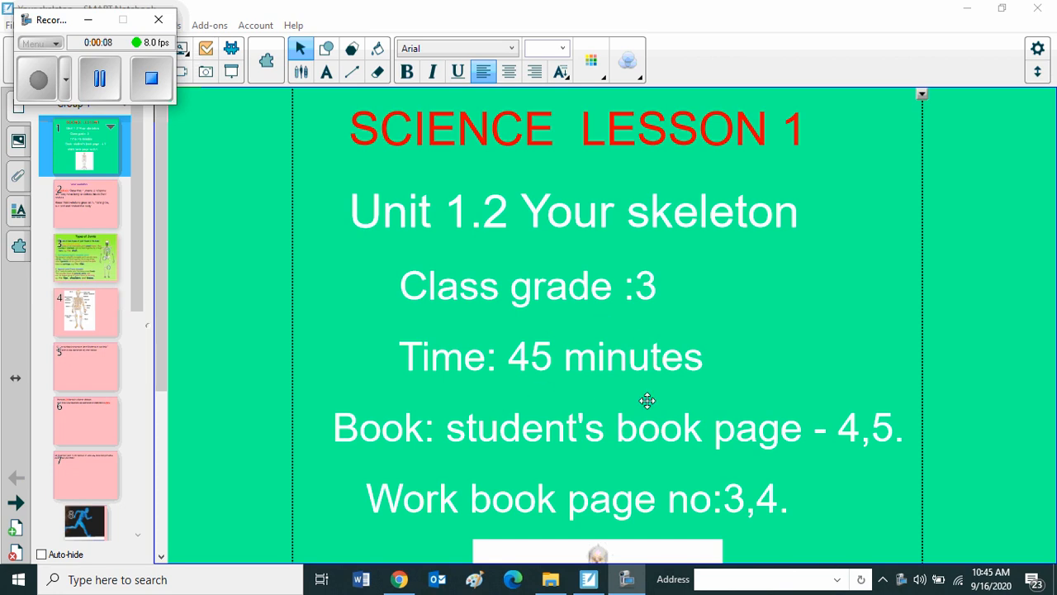
# - Scroll the title page down to show the grade, timing, book pages and skeleton image
pyautogui.scroll(-3)
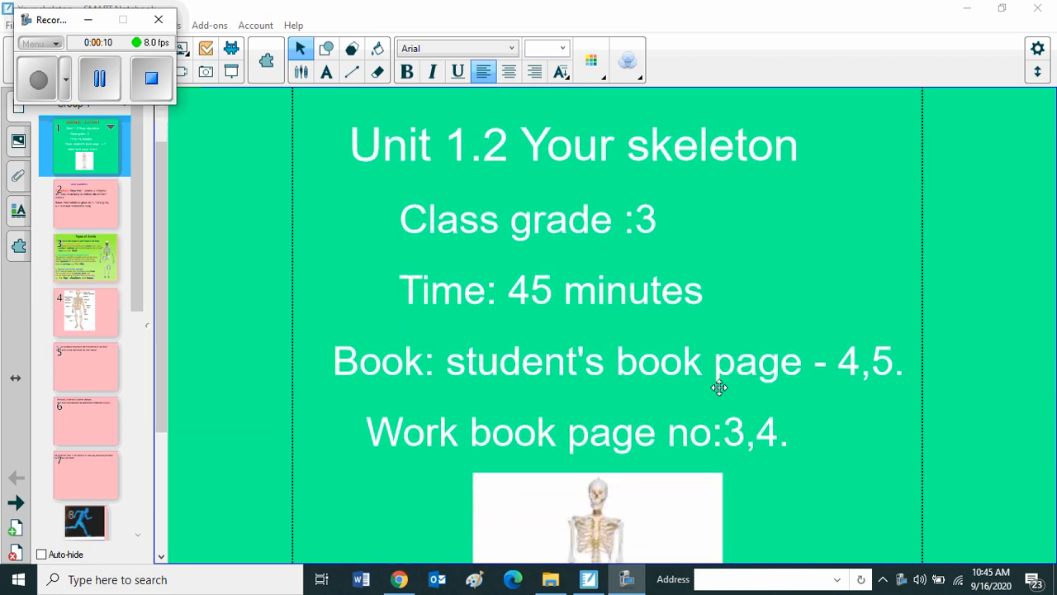
pyautogui.moveTo(607, 476)
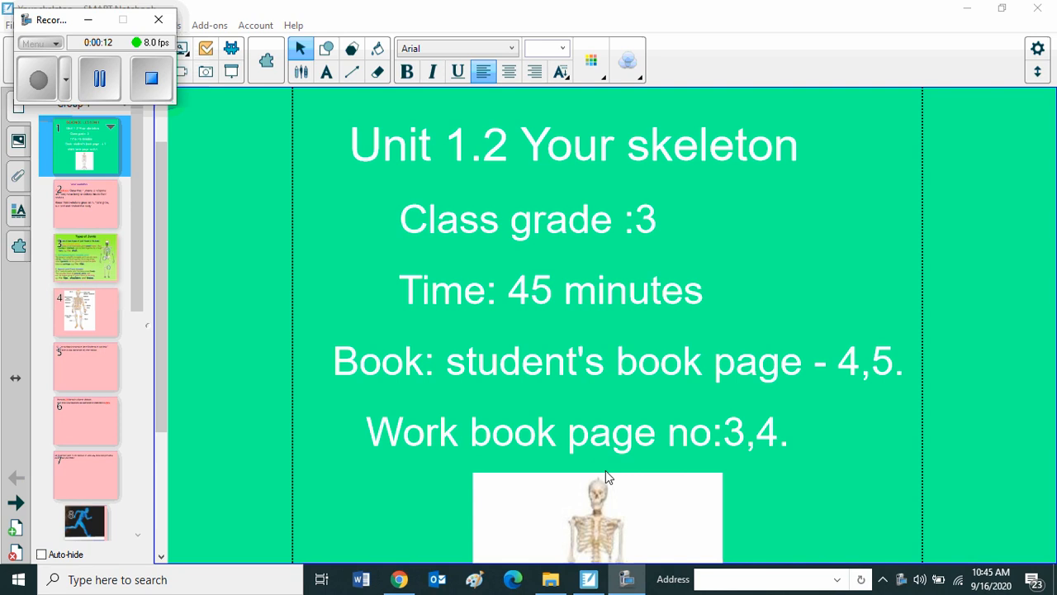
pyautogui.scroll(-3)
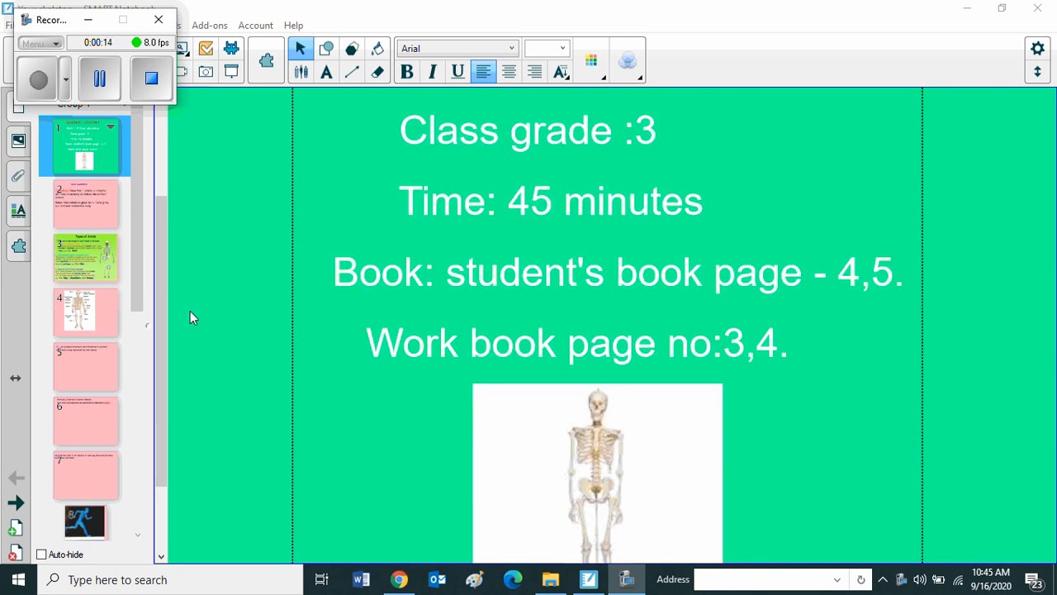
# - Open page 2, the Your skeleton objectives page
pyautogui.click(84, 204)
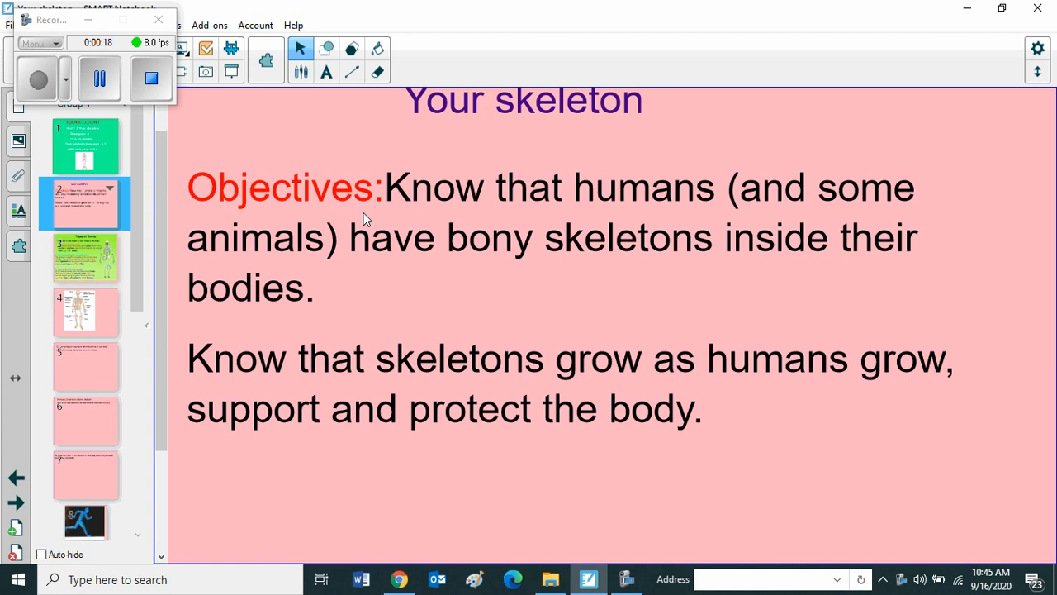
pyautogui.moveTo(650, 206)
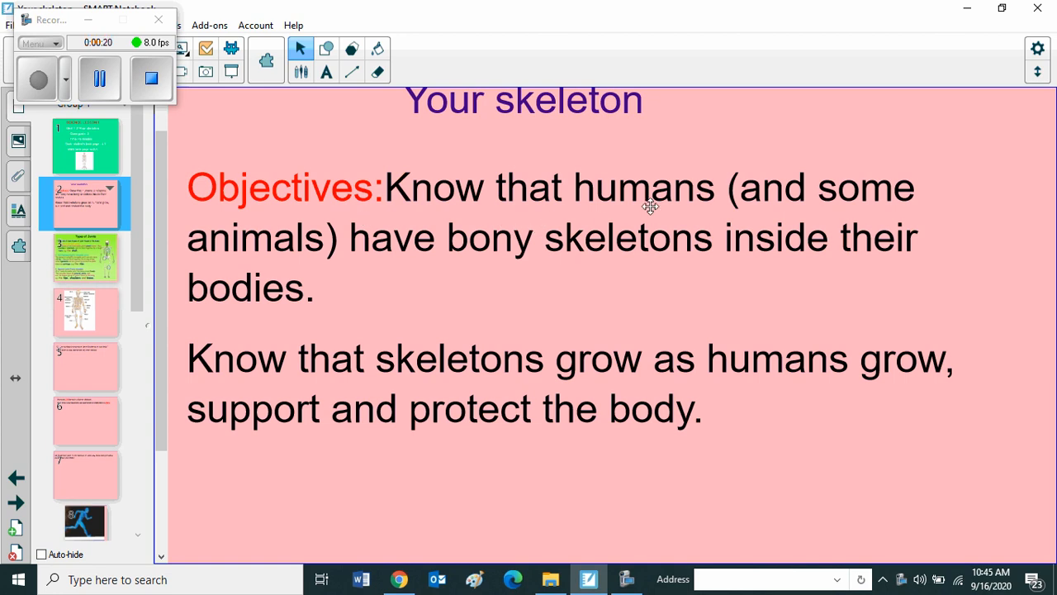
pyautogui.moveTo(458, 255)
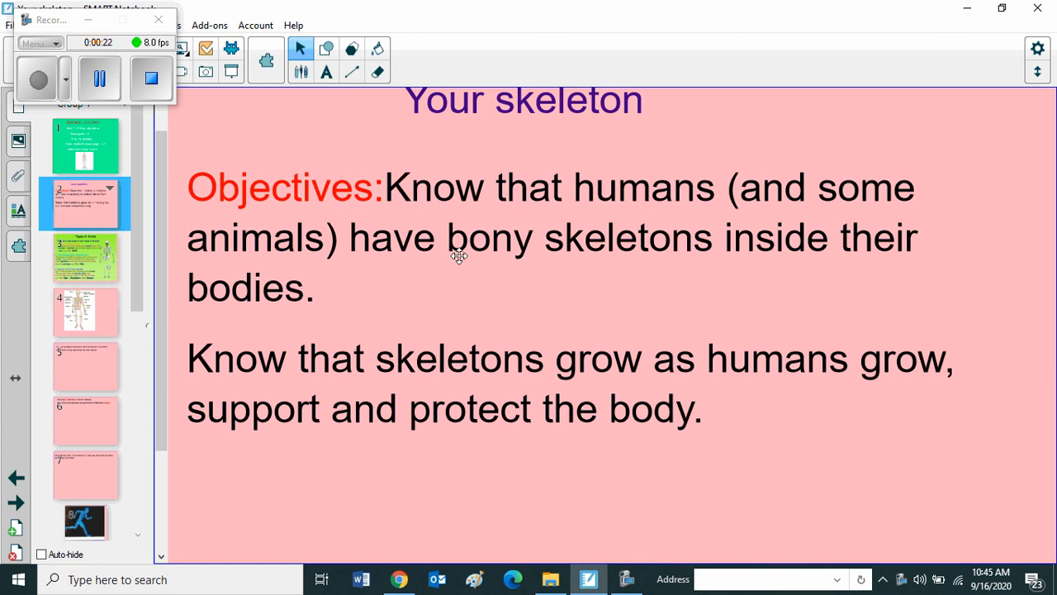
pyautogui.moveTo(672, 259)
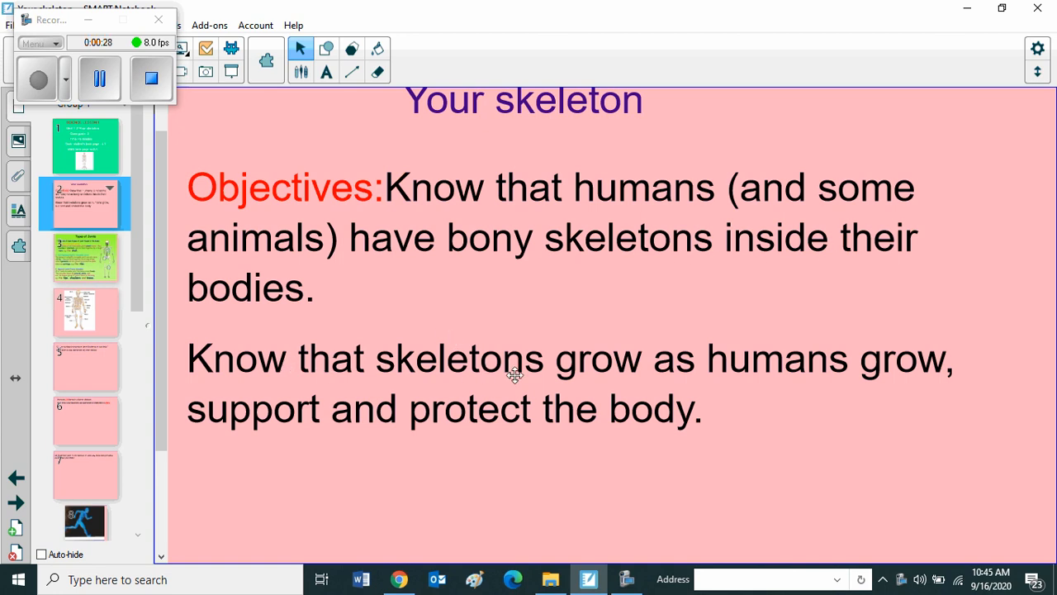
pyautogui.moveTo(848, 368)
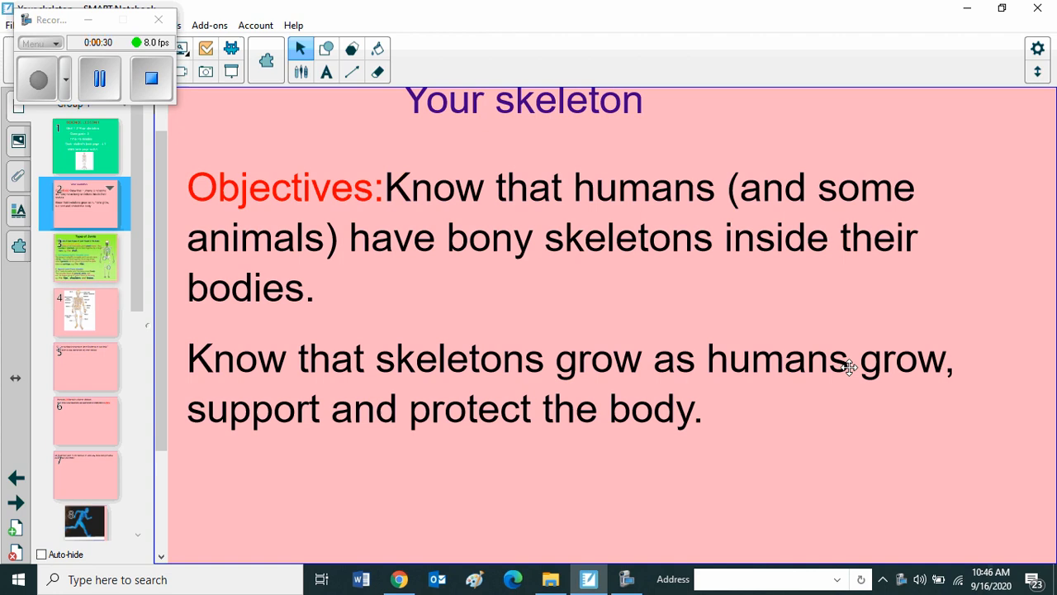
pyautogui.moveTo(635, 446)
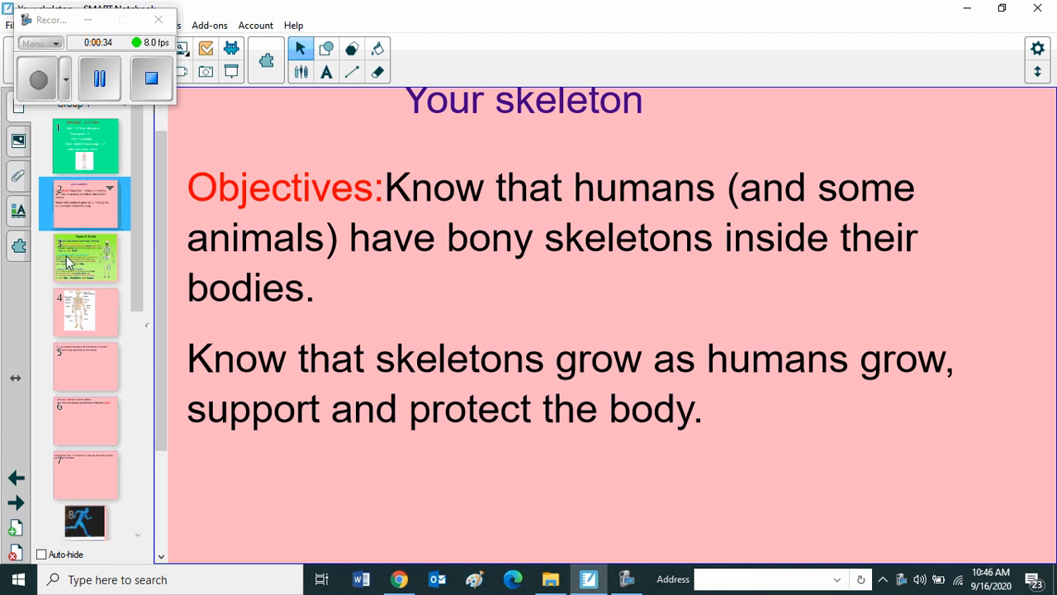
# - Open page 3, Types of Joints, and scroll down to the synovial joints
pyautogui.click(85, 257)
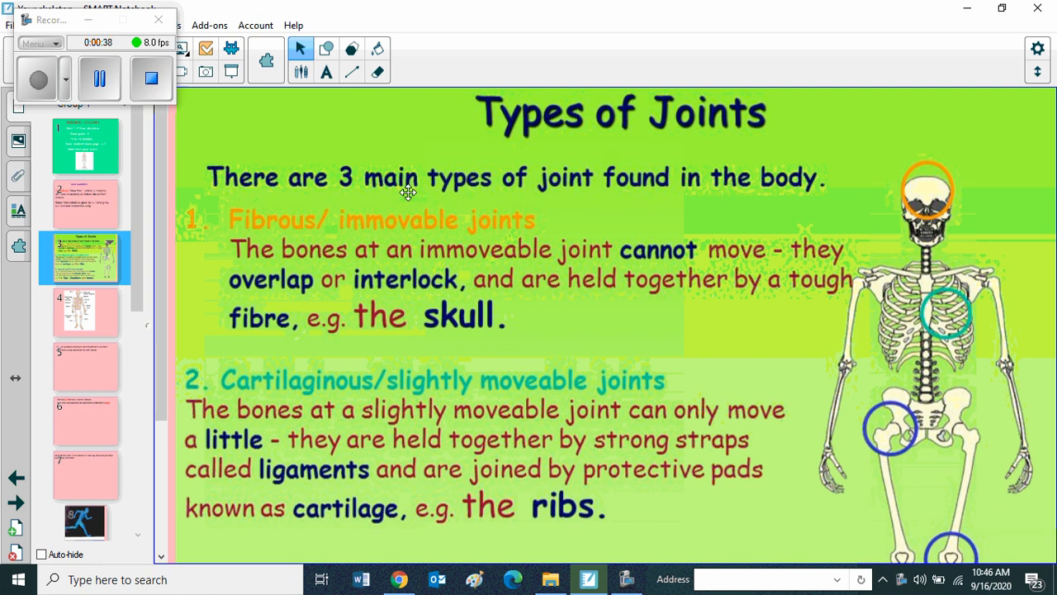
pyautogui.moveTo(848, 196)
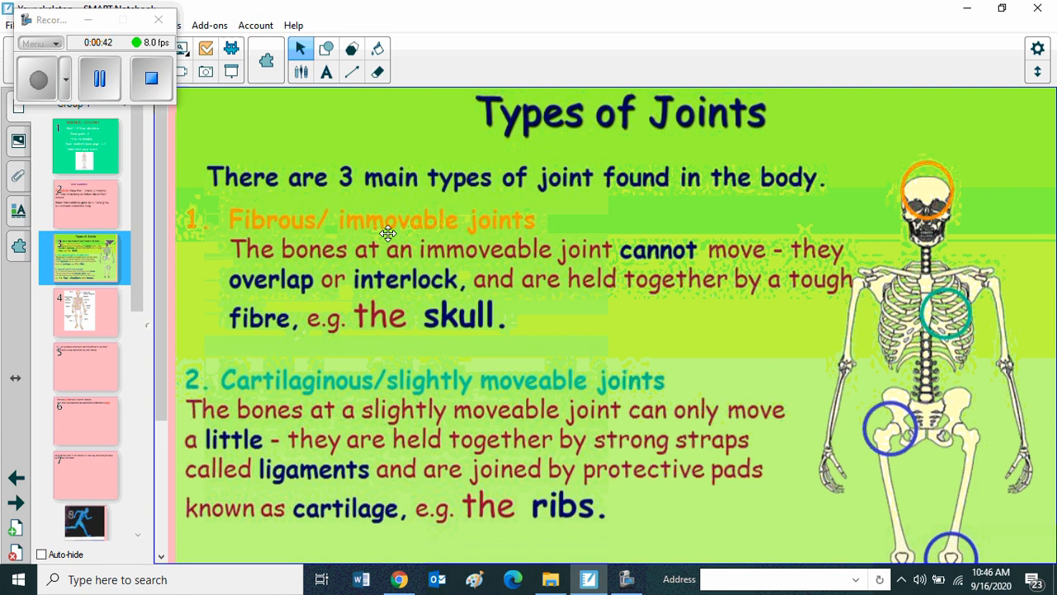
pyautogui.moveTo(413, 265)
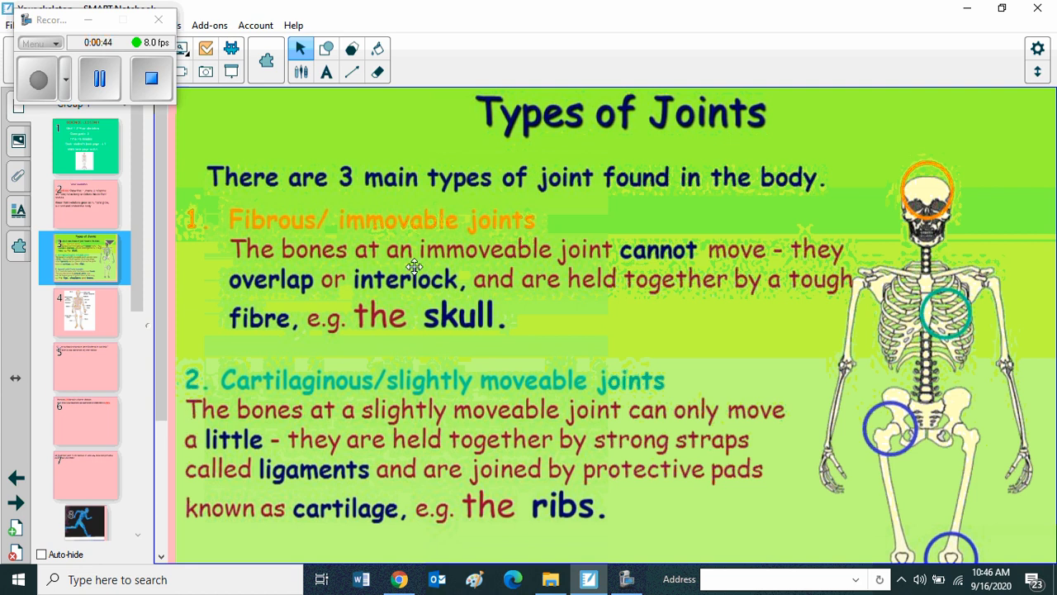
pyautogui.moveTo(618, 270)
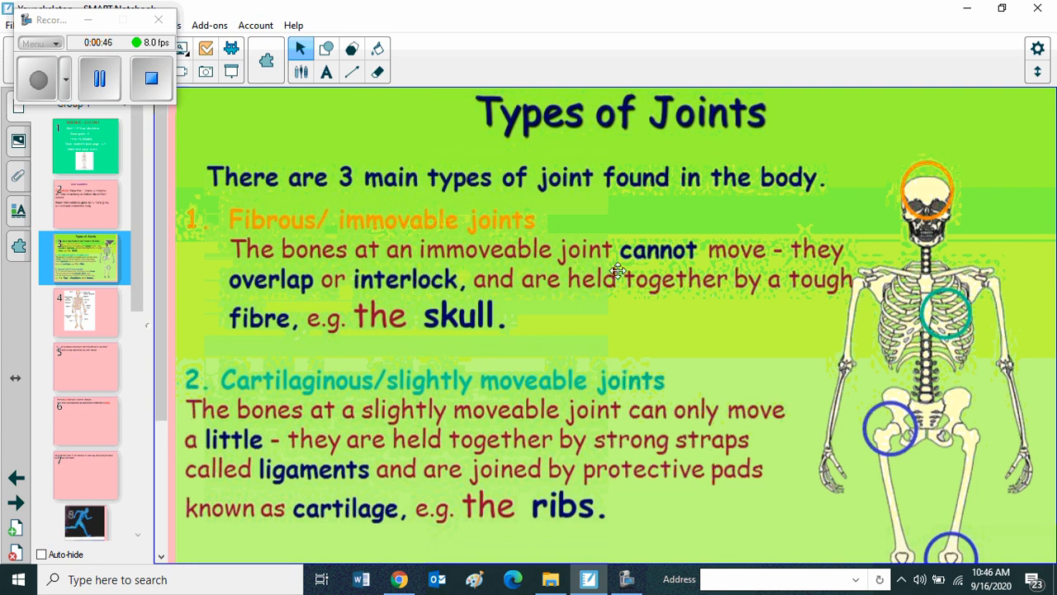
pyautogui.moveTo(488, 270)
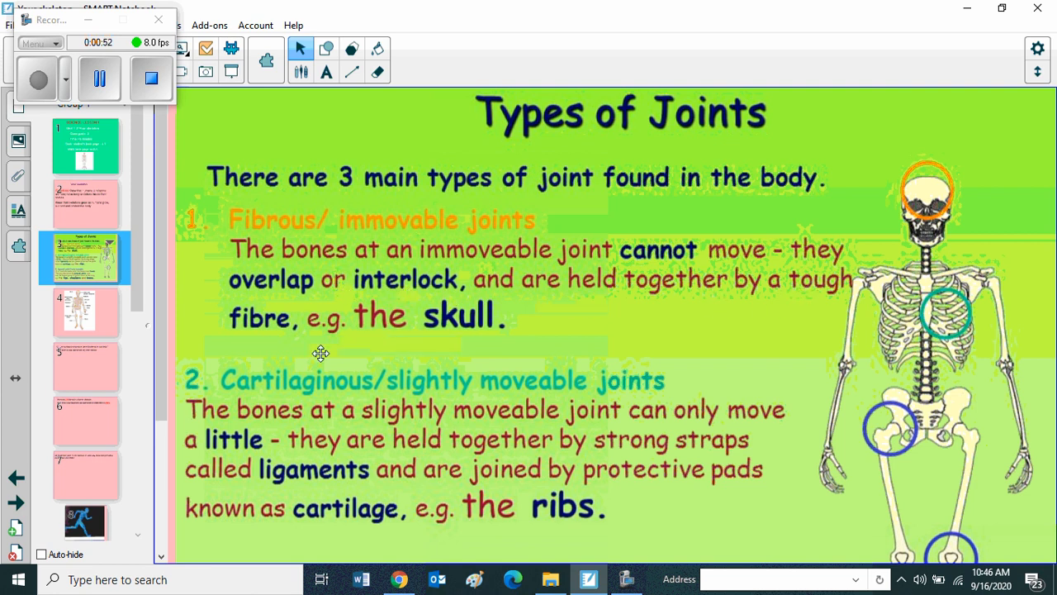
pyautogui.moveTo(507, 341)
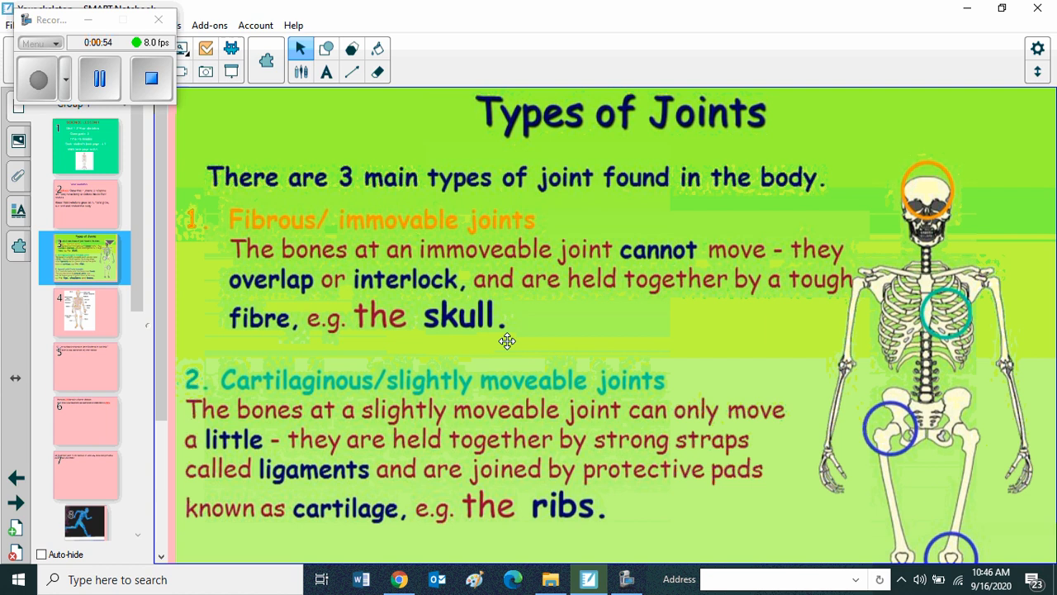
pyautogui.moveTo(922, 200)
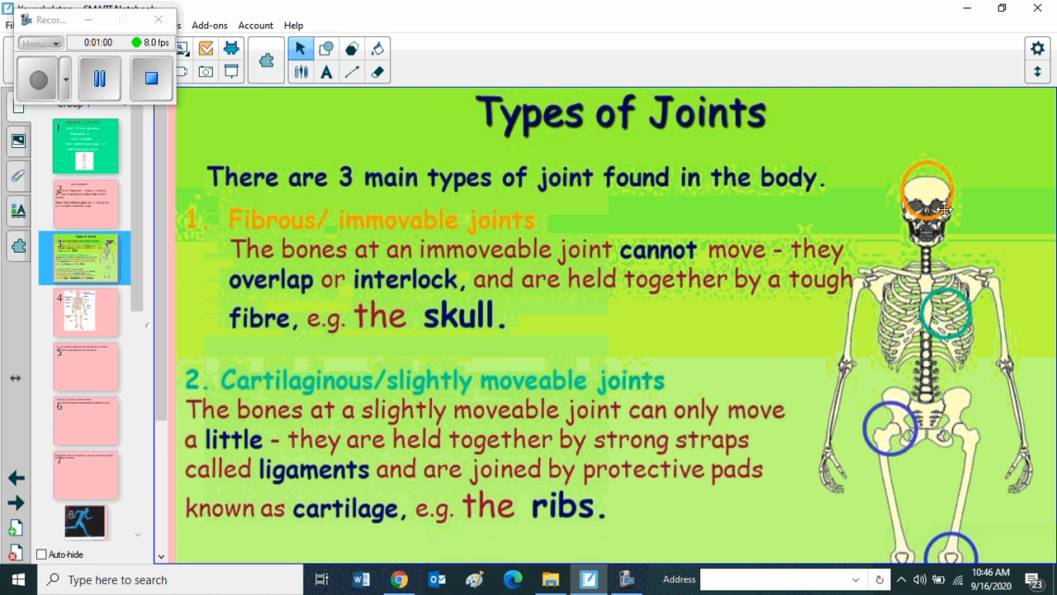
pyautogui.moveTo(449, 365)
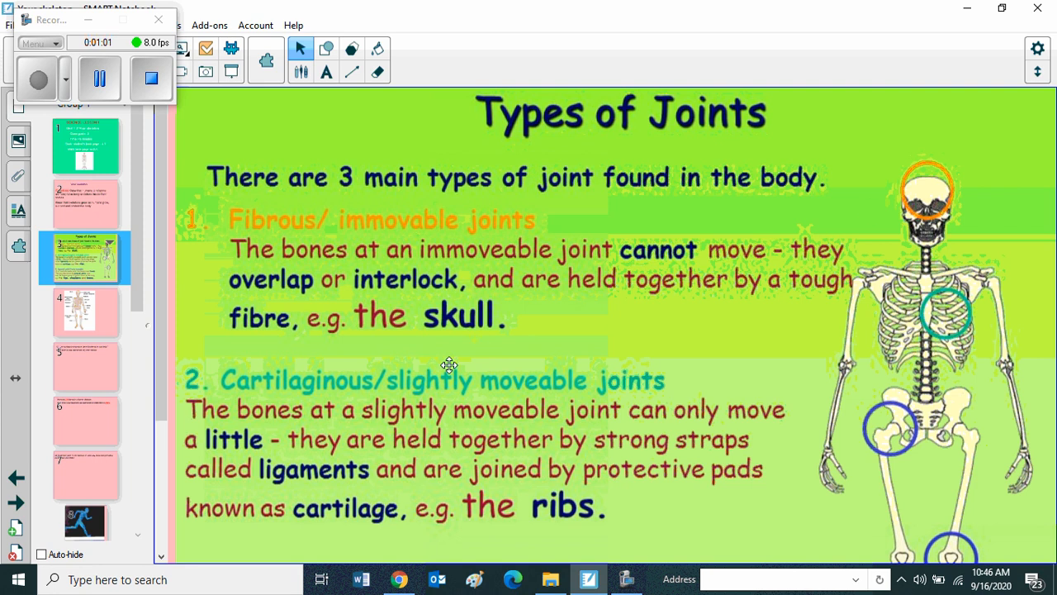
pyautogui.scroll(-3)
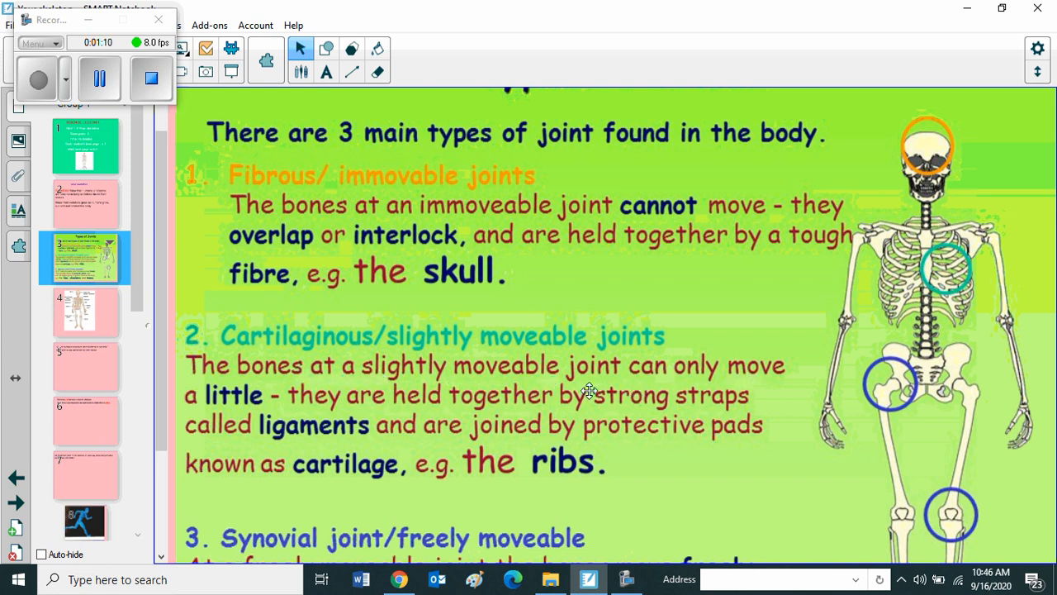
pyautogui.moveTo(357, 414)
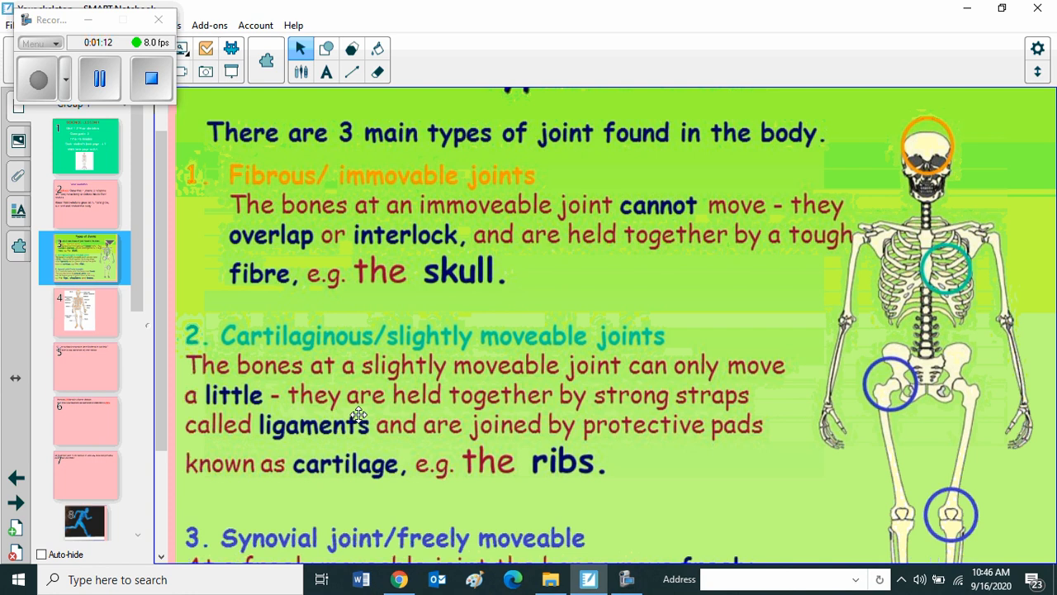
pyautogui.moveTo(774, 415)
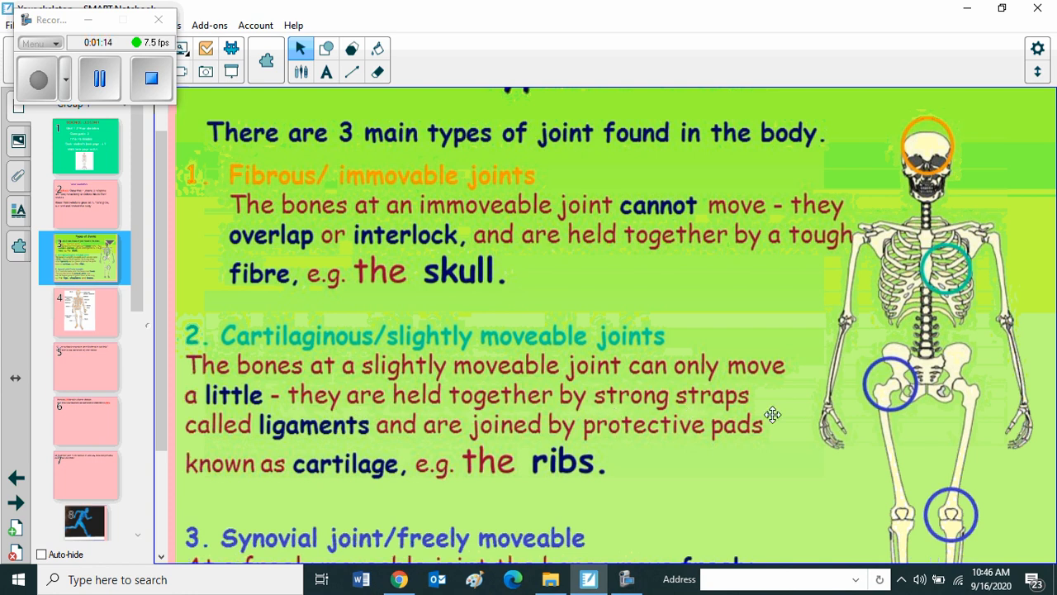
pyautogui.moveTo(367, 444)
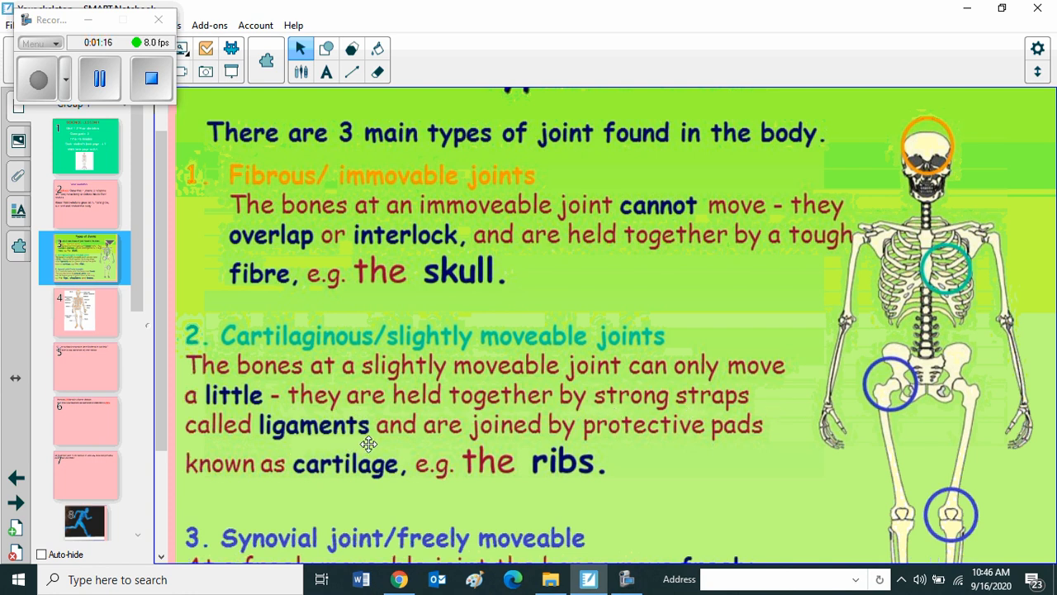
pyautogui.moveTo(739, 451)
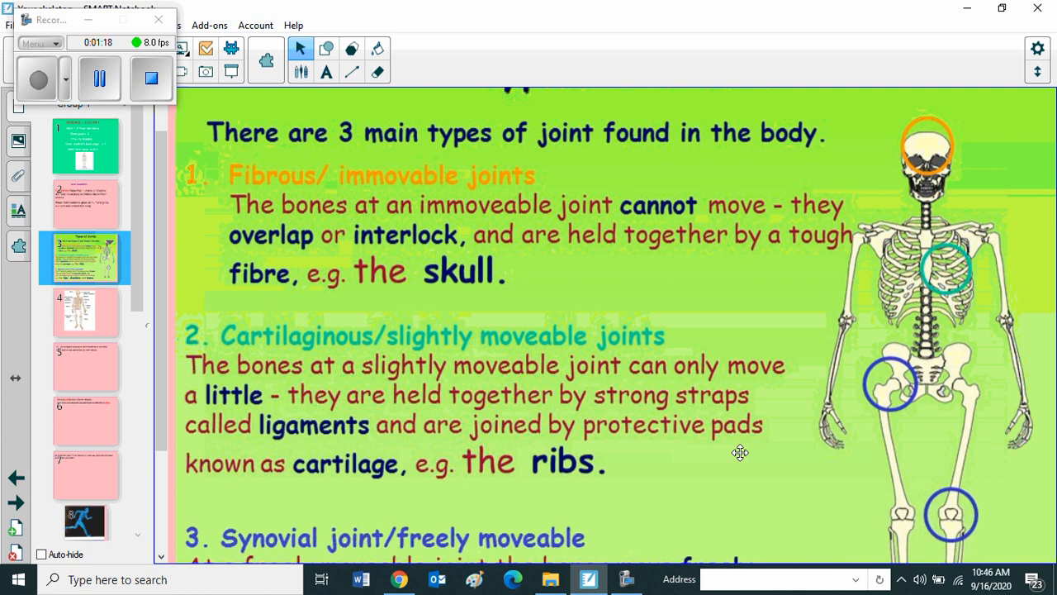
pyautogui.moveTo(368, 477)
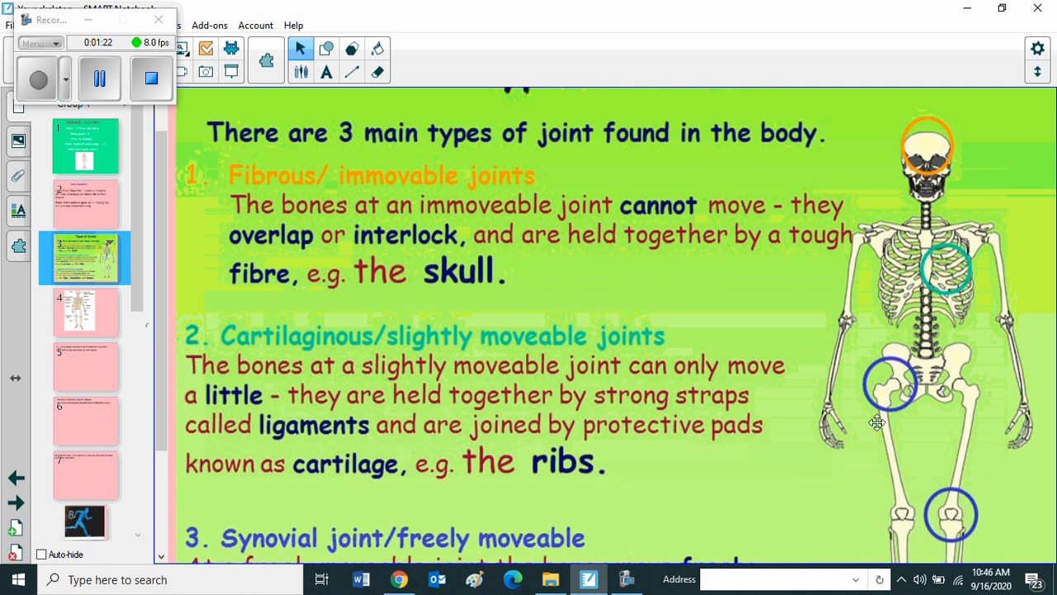
pyautogui.moveTo(956, 273)
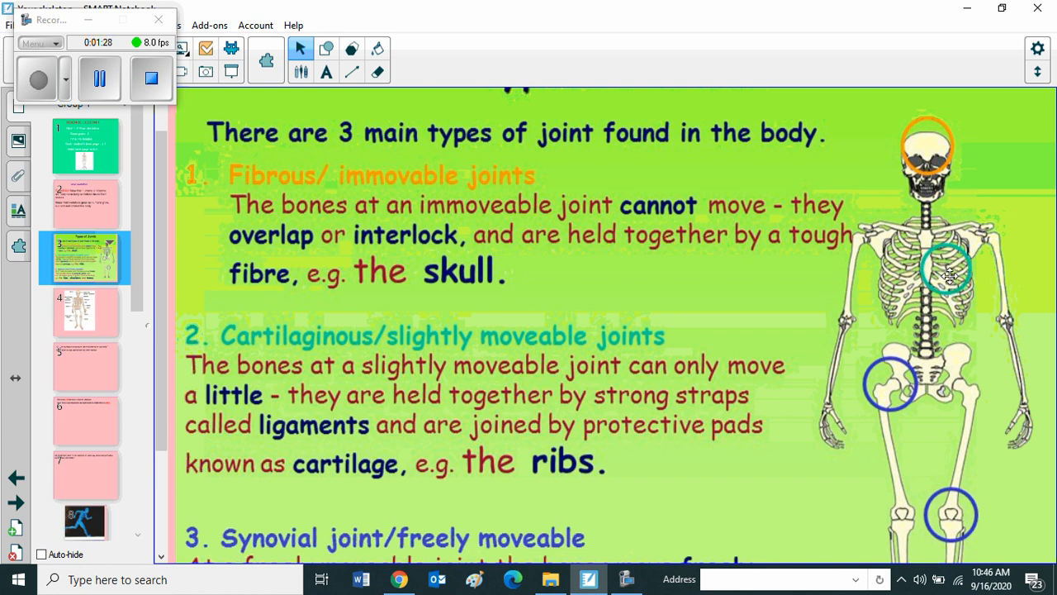
pyautogui.scroll(-3)
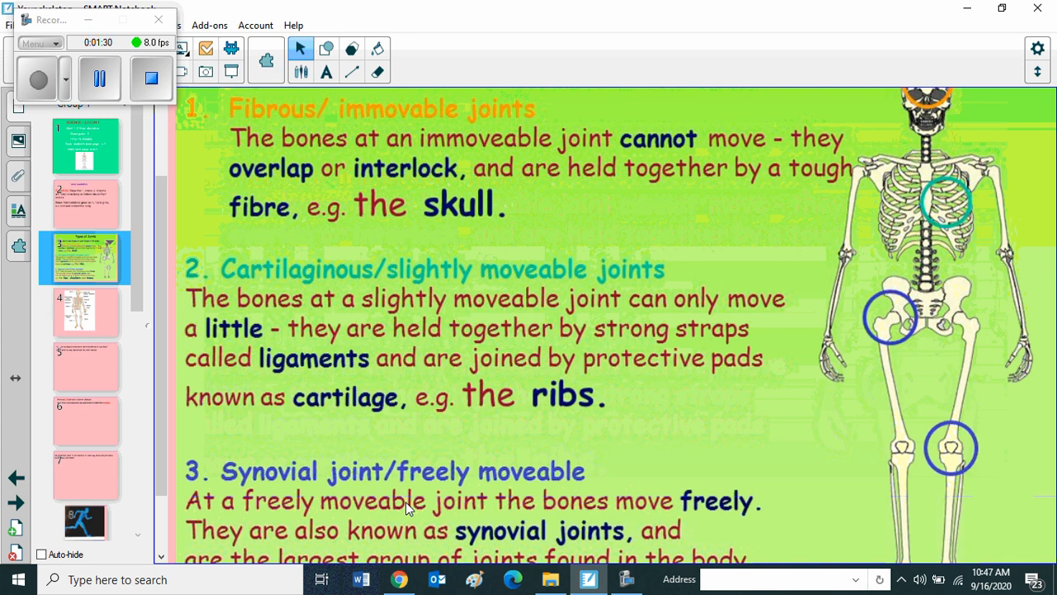
pyautogui.scroll(-3)
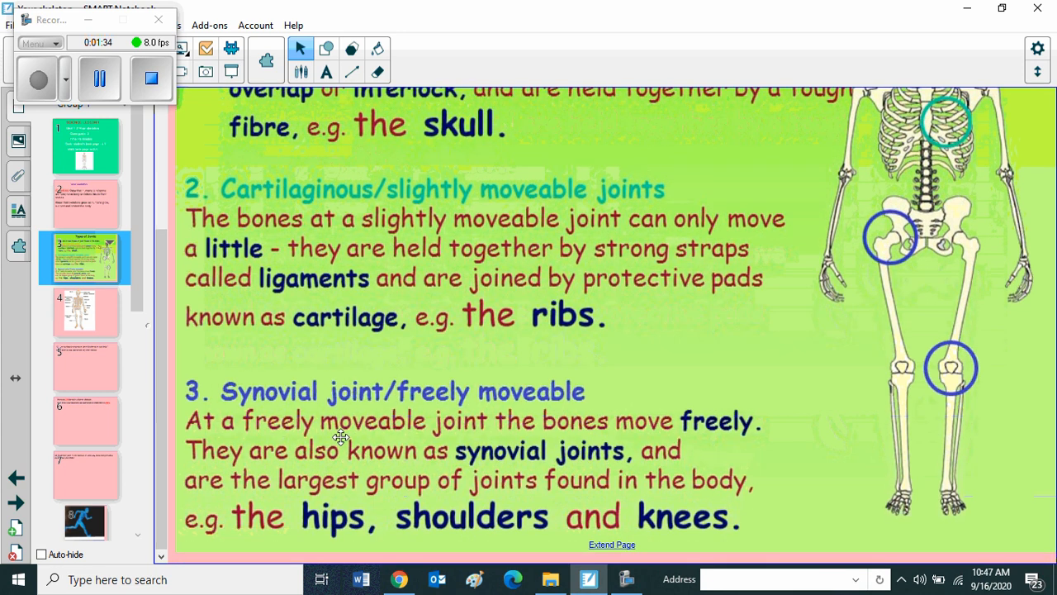
pyautogui.moveTo(673, 436)
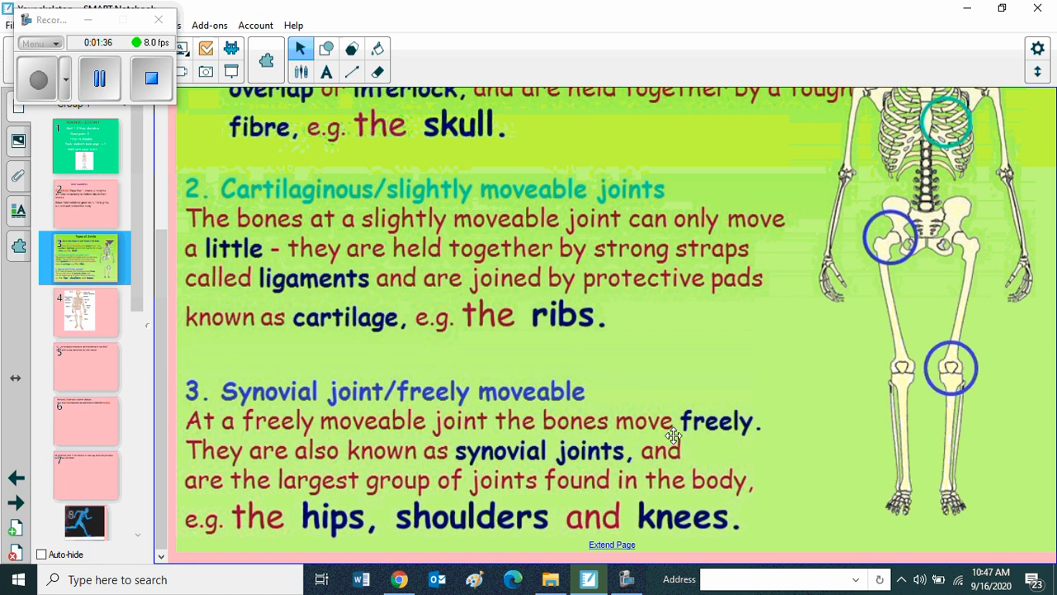
pyautogui.moveTo(360, 489)
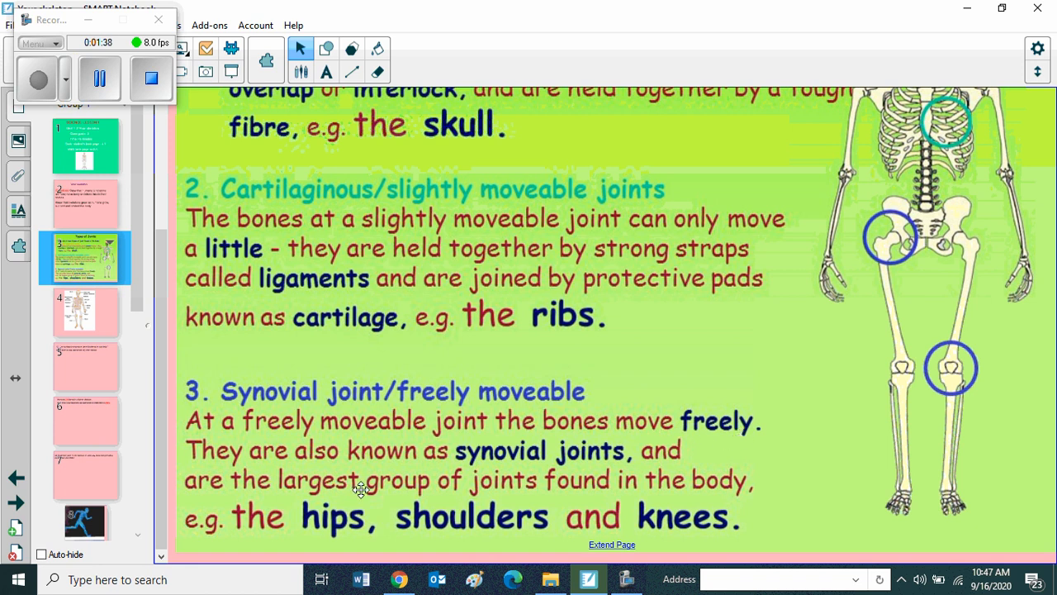
pyautogui.moveTo(622, 464)
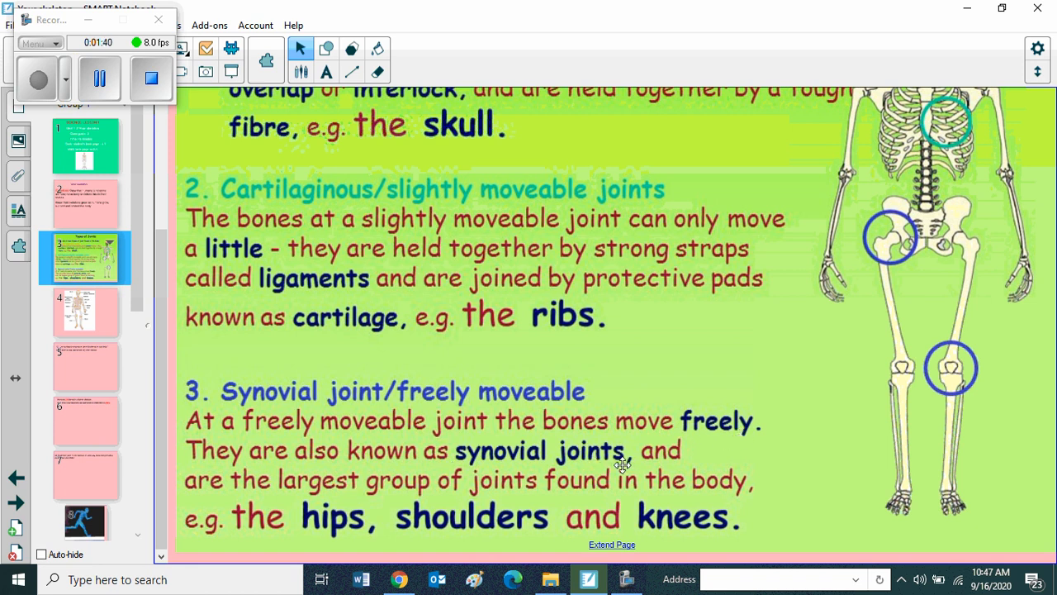
pyautogui.moveTo(651, 490)
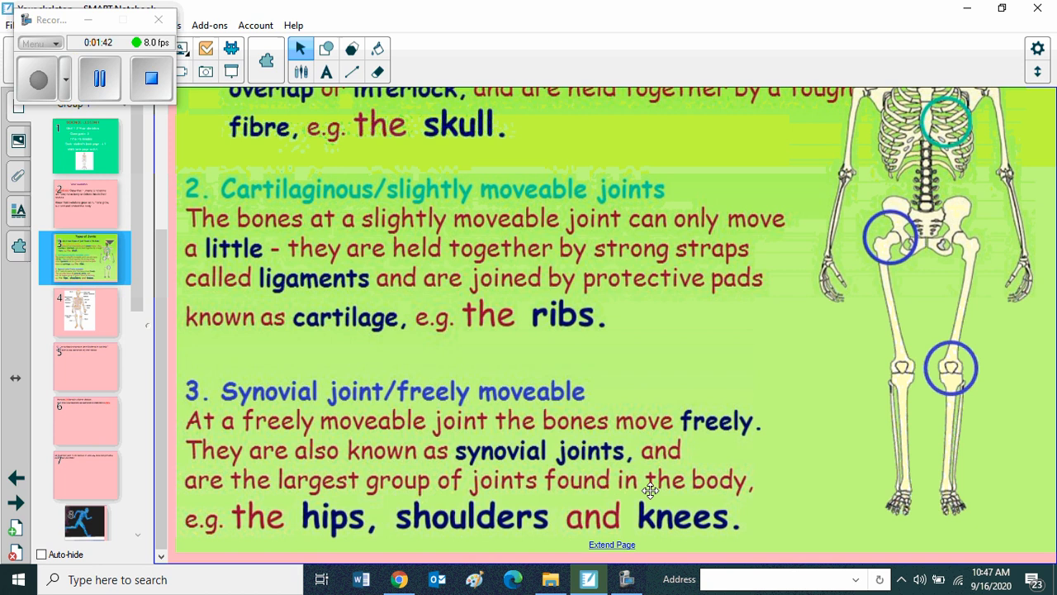
pyautogui.moveTo(837, 462)
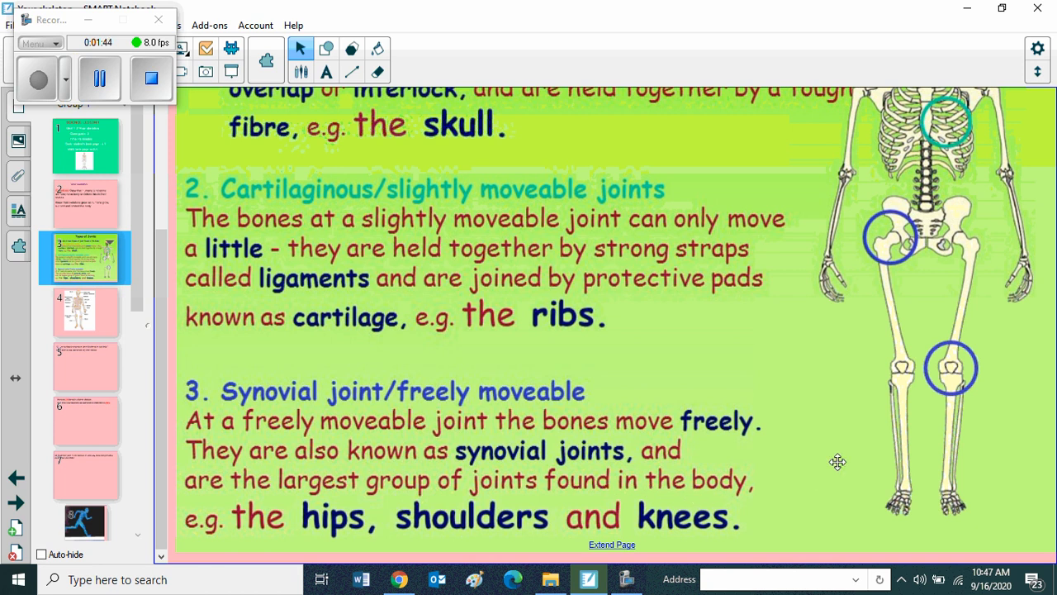
pyautogui.moveTo(991, 402)
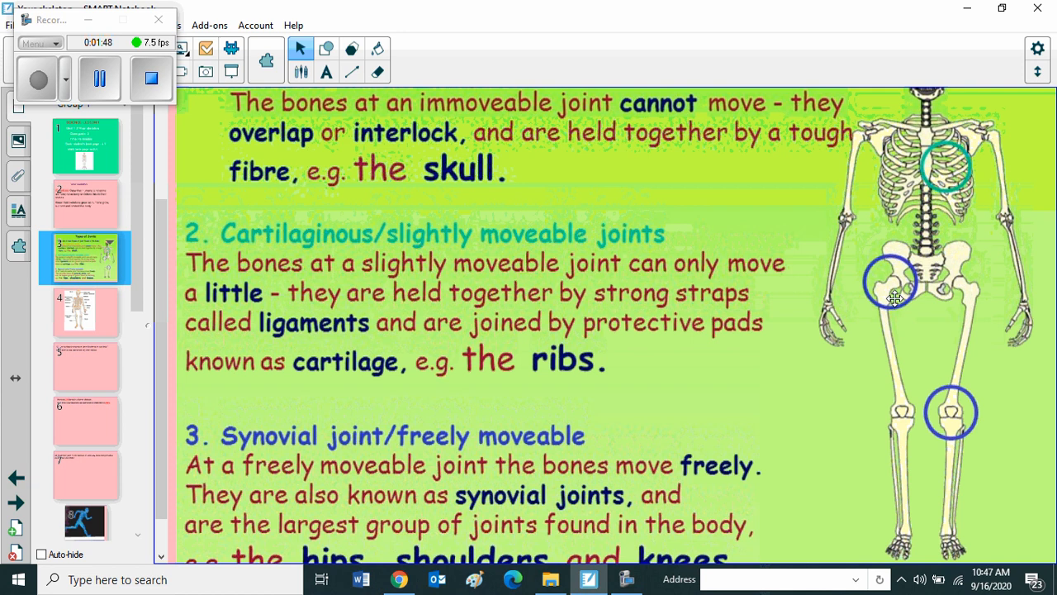
pyautogui.scroll(-3)
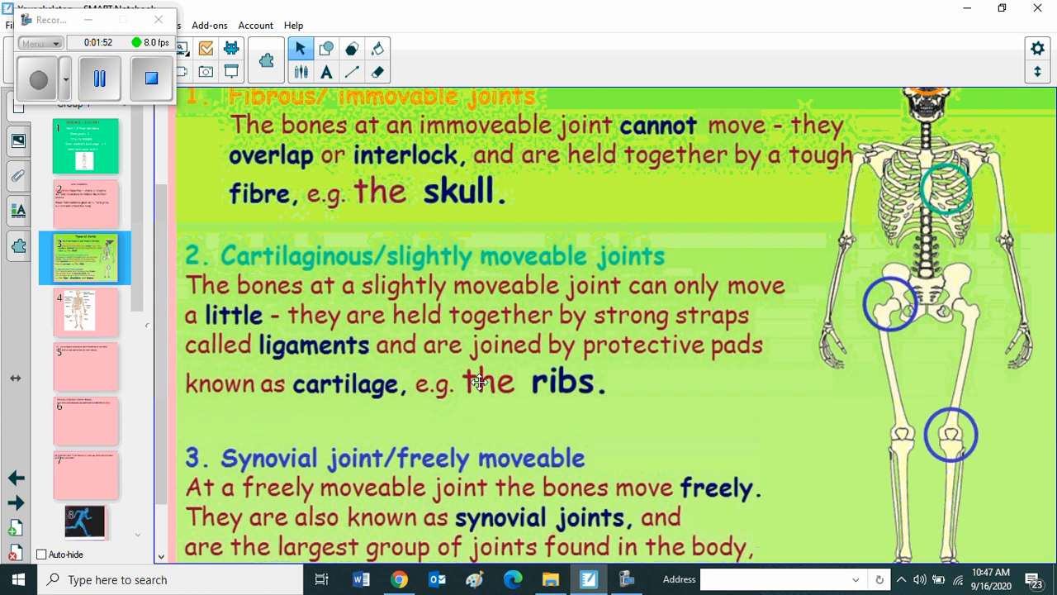
# - Open page 4, the skeleton diagram labelled with fixed, ball-and-socket and hinge joints
pyautogui.click(85, 311)
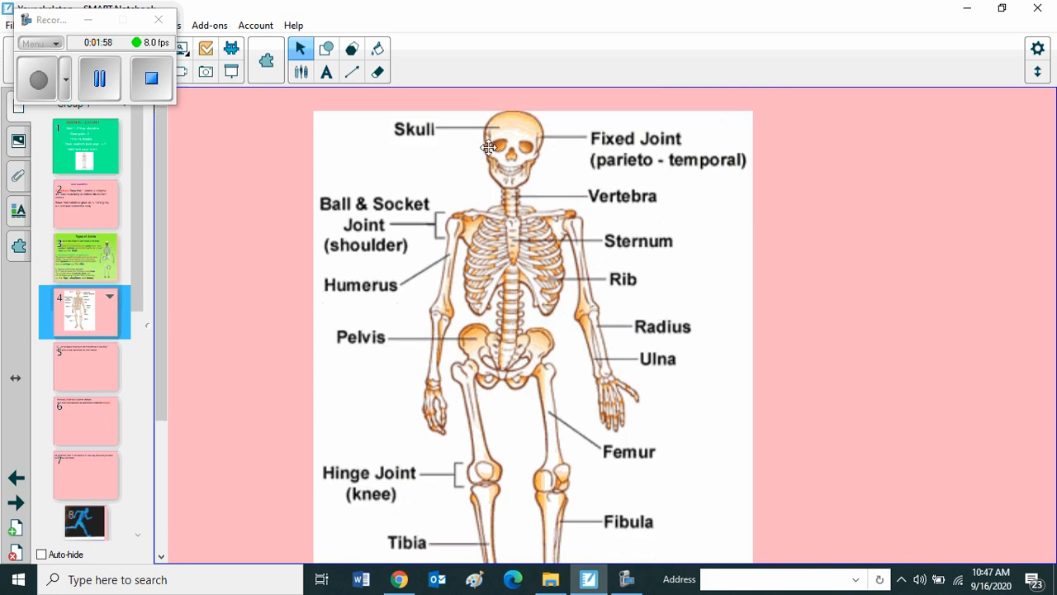
pyautogui.moveTo(644, 149)
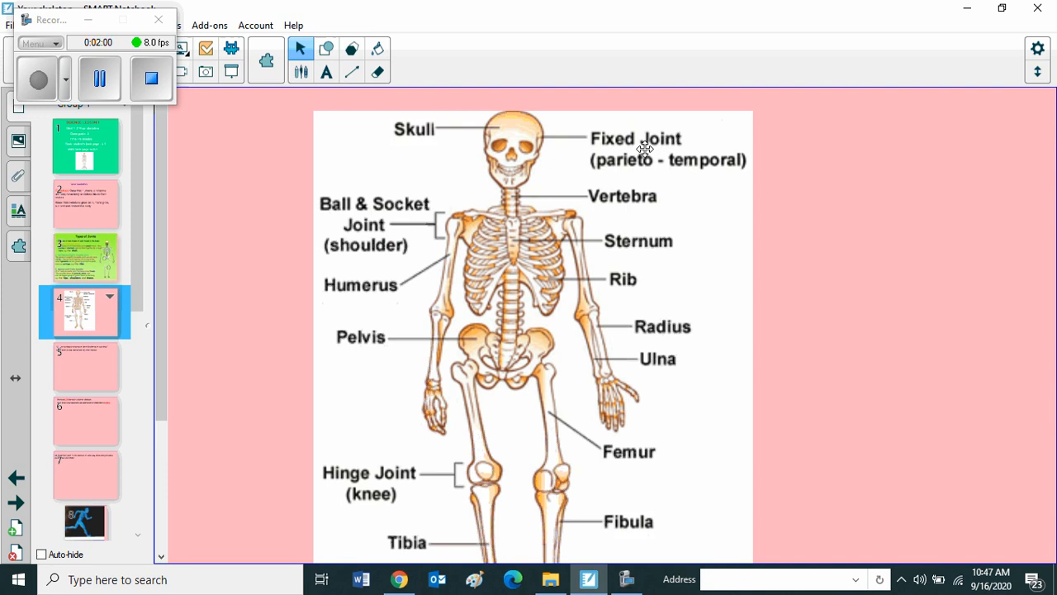
pyautogui.moveTo(435, 241)
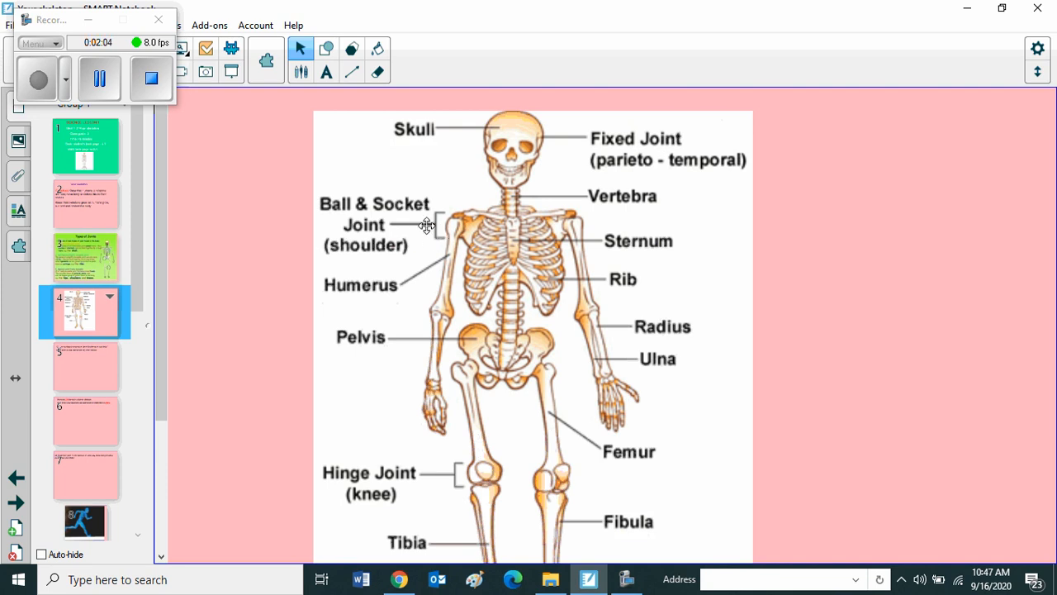
pyautogui.moveTo(436, 221)
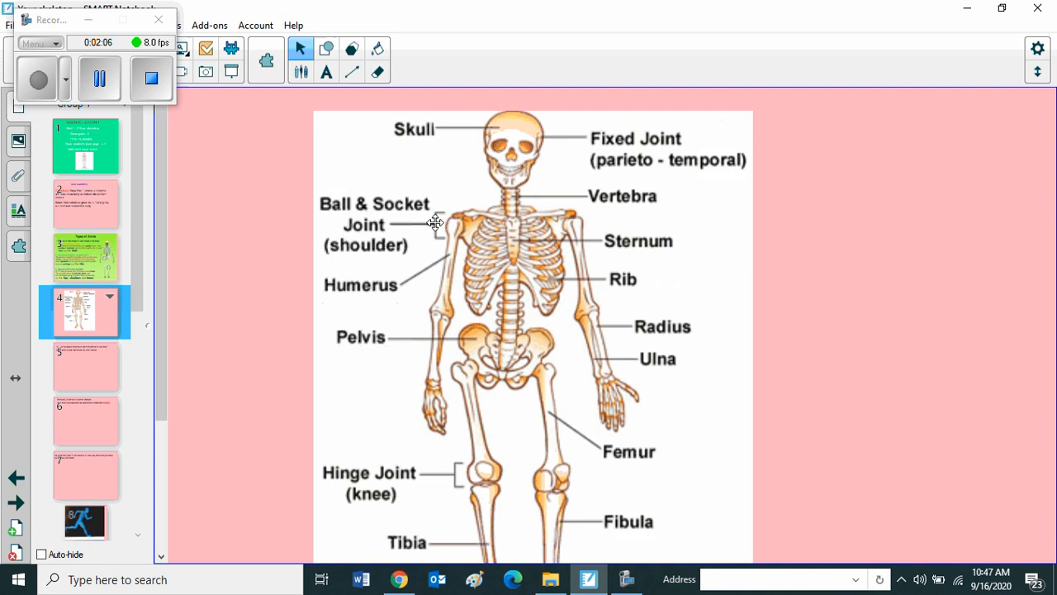
pyautogui.moveTo(589, 205)
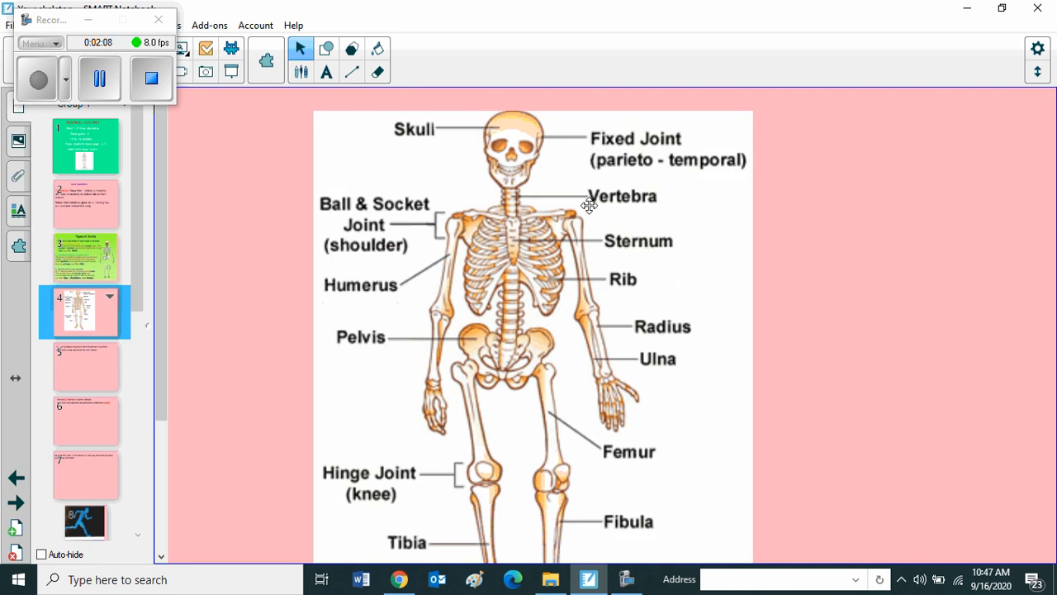
pyautogui.moveTo(596, 300)
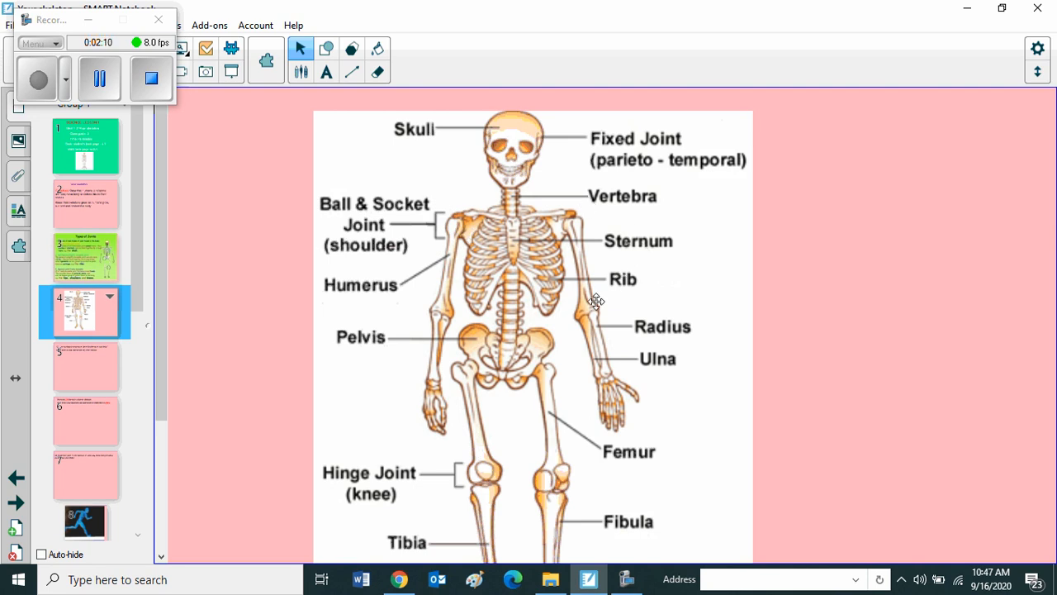
pyautogui.moveTo(619, 373)
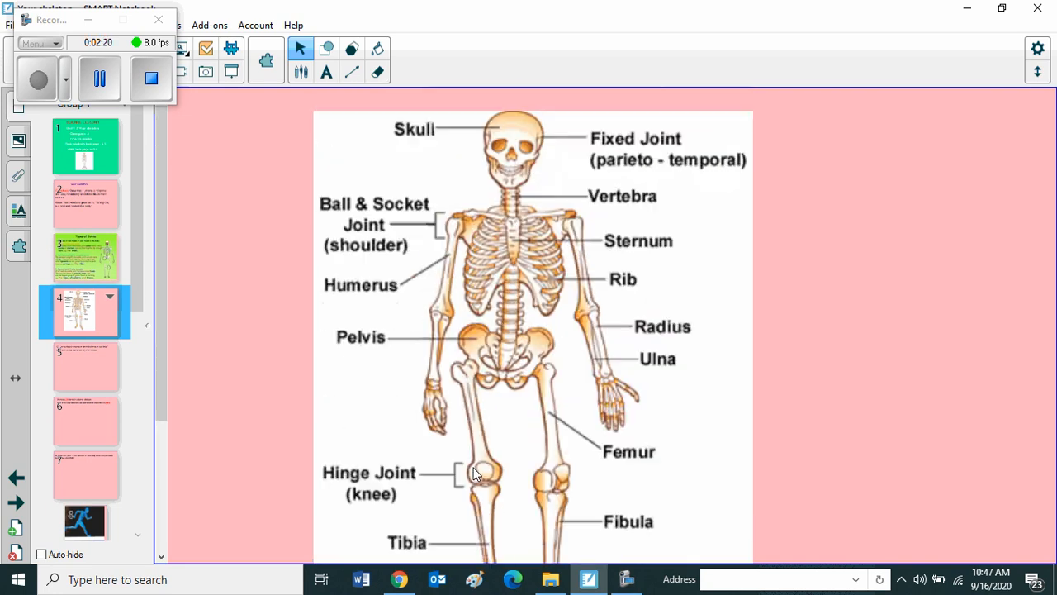
pyautogui.moveTo(409, 460)
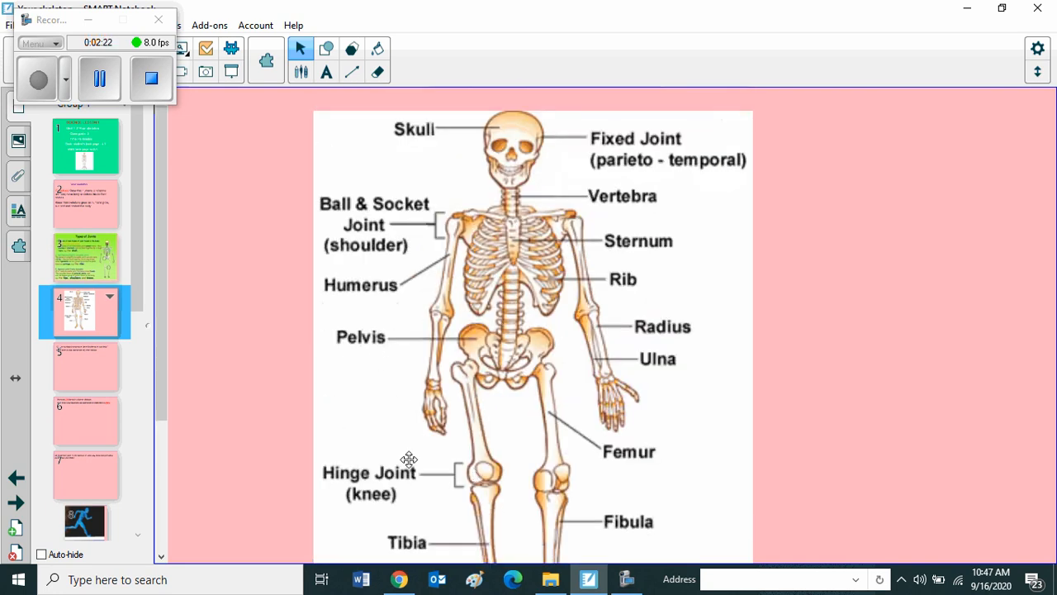
pyautogui.moveTo(586, 444)
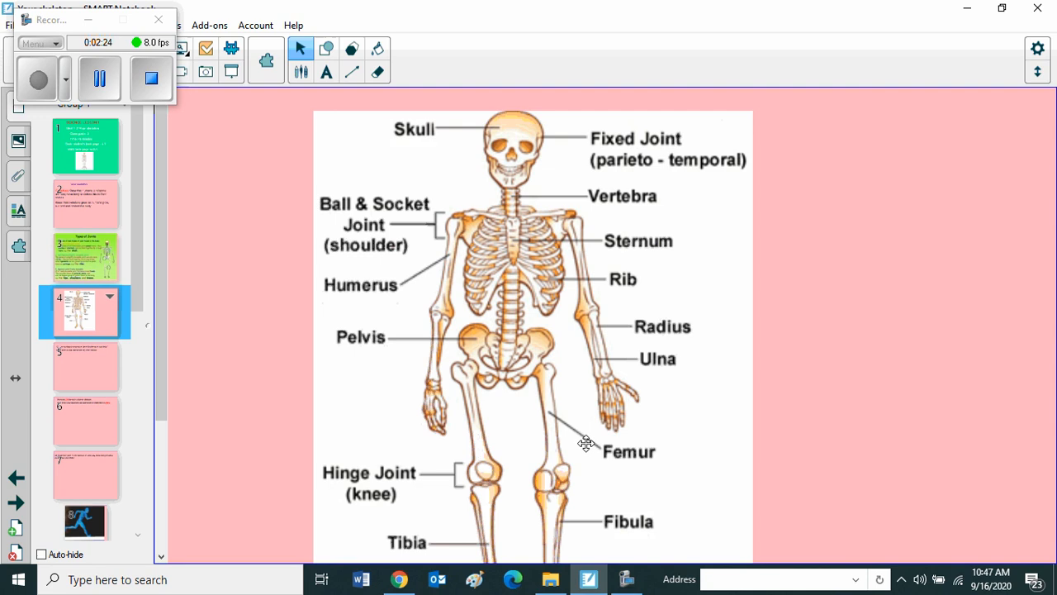
# - Open page 5, the Q1 question about naming bones
pyautogui.click(85, 366)
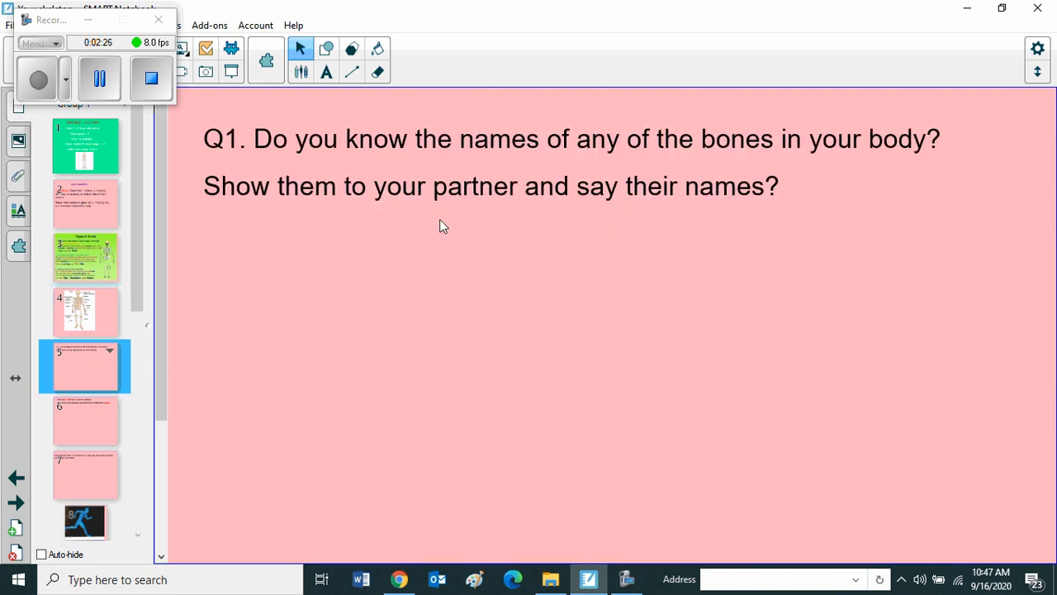
pyautogui.moveTo(715, 151)
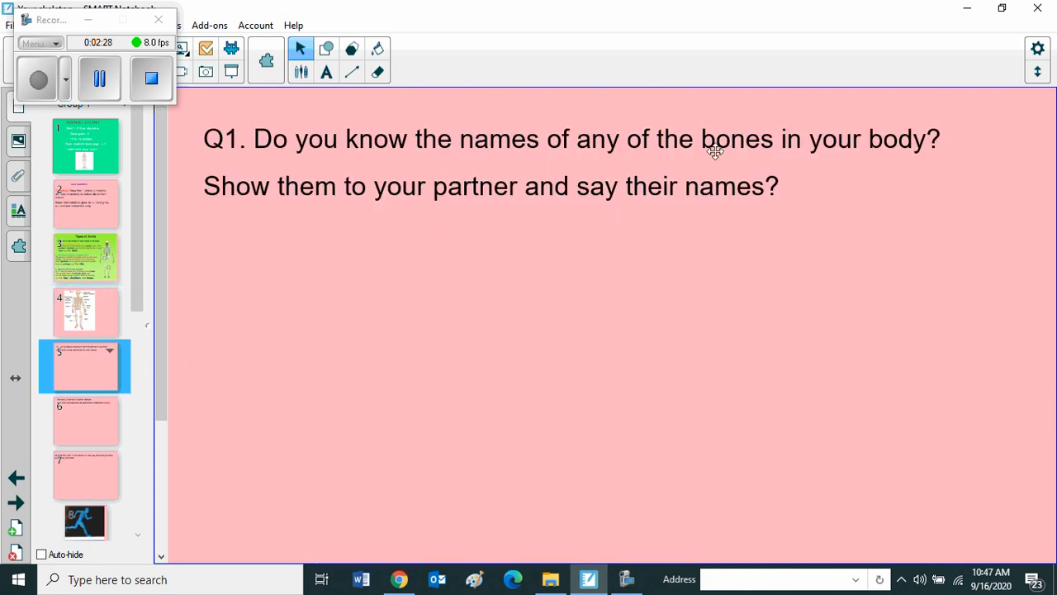
pyautogui.moveTo(865, 169)
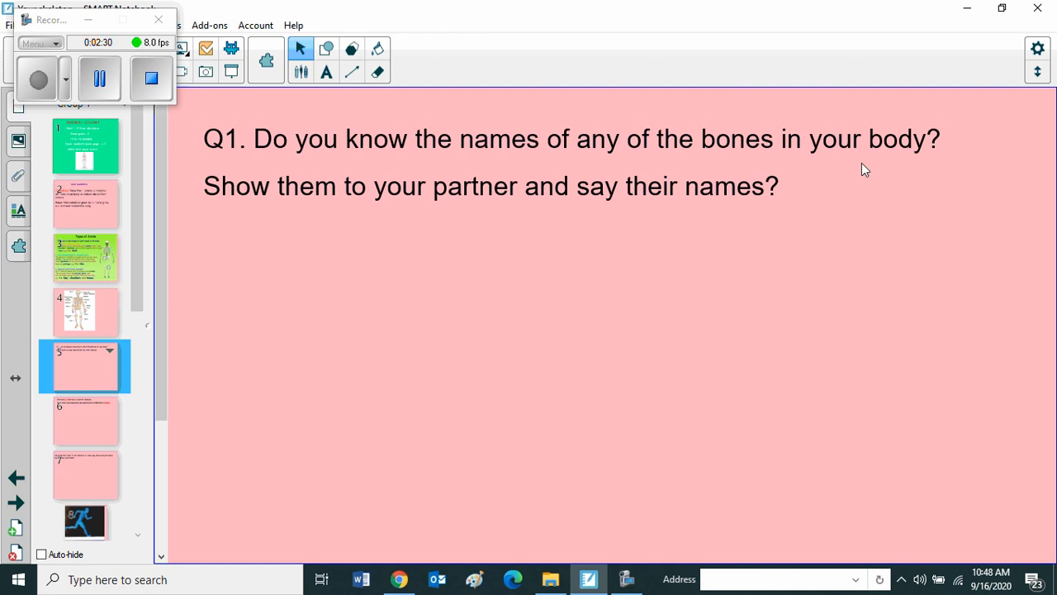
pyautogui.moveTo(738, 218)
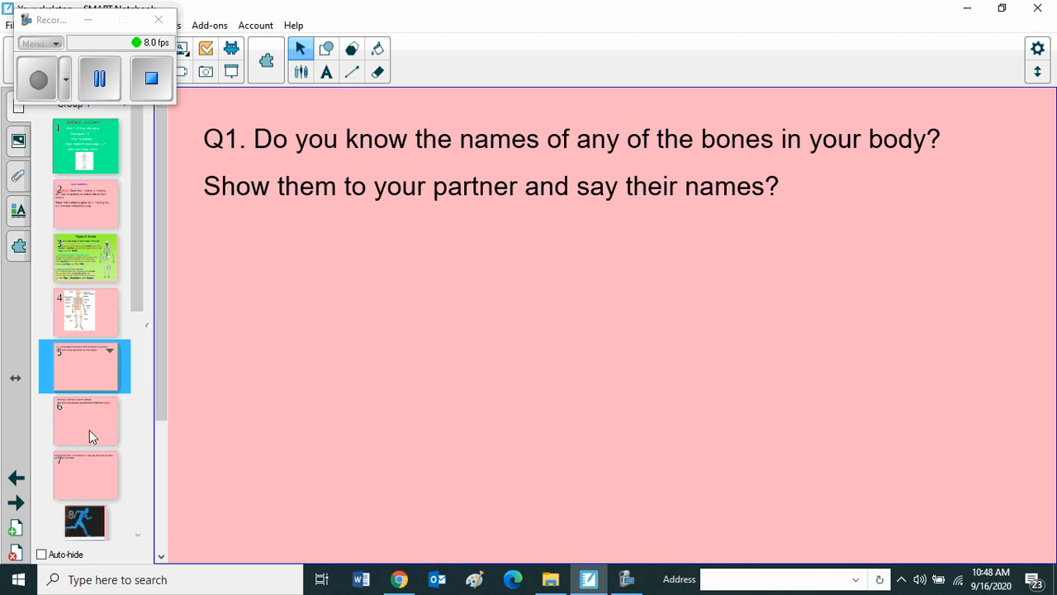
pyautogui.click(85, 419)
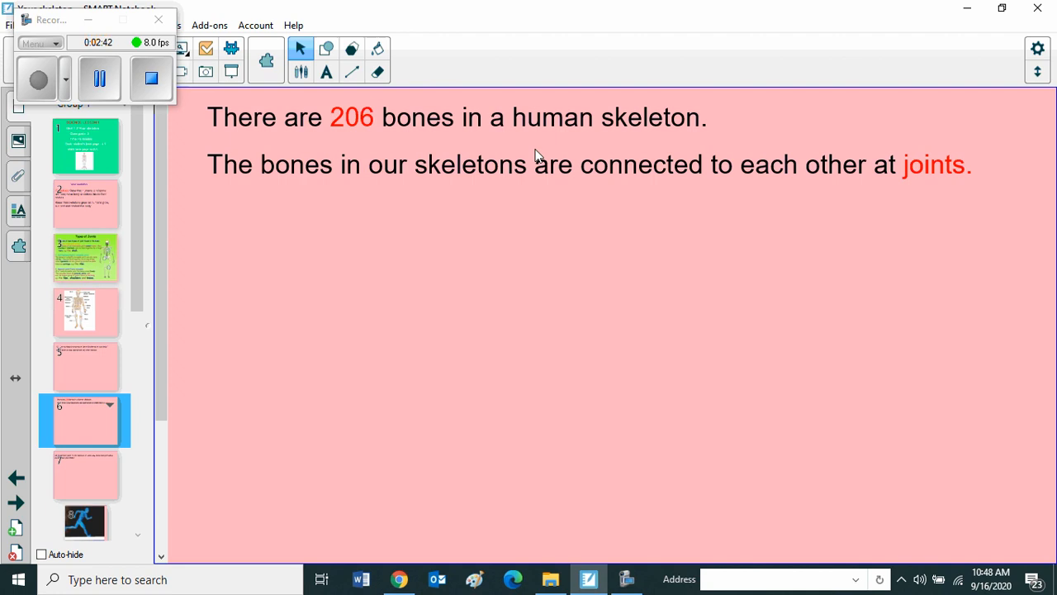
pyautogui.moveTo(289, 209)
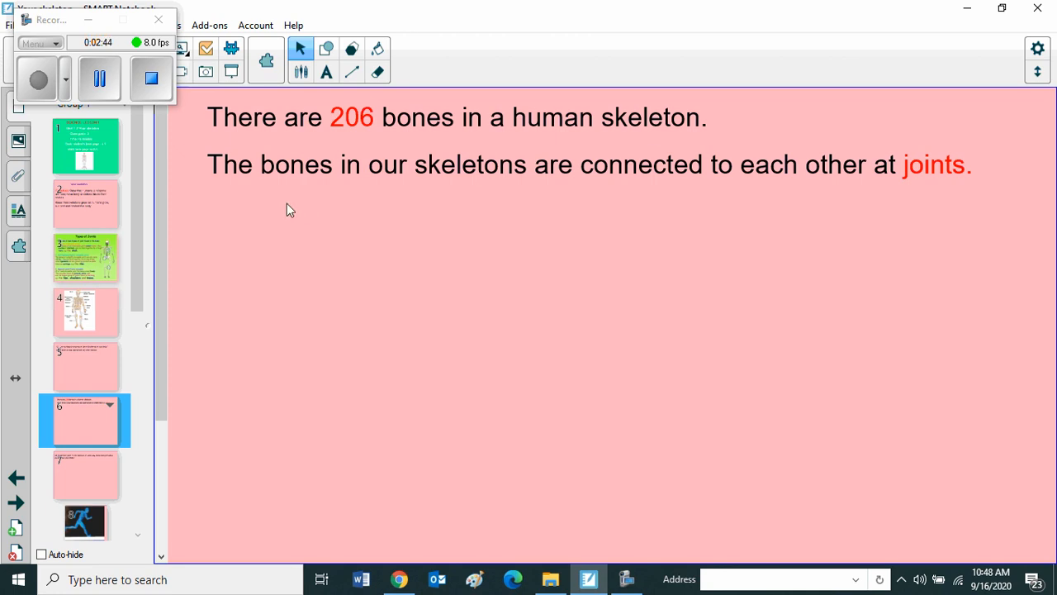
pyautogui.moveTo(628, 196)
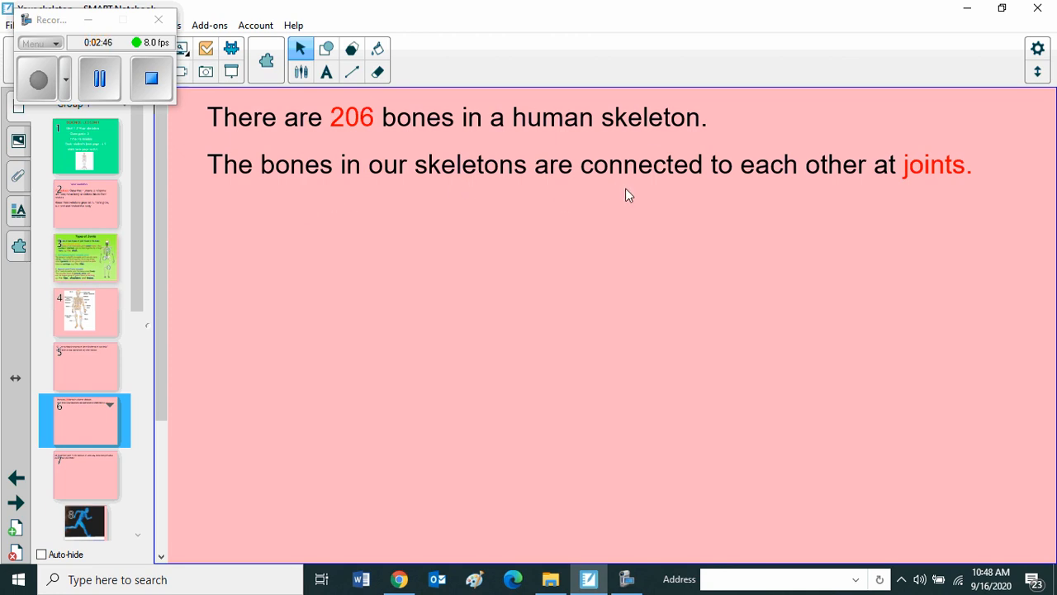
pyautogui.moveTo(935, 194)
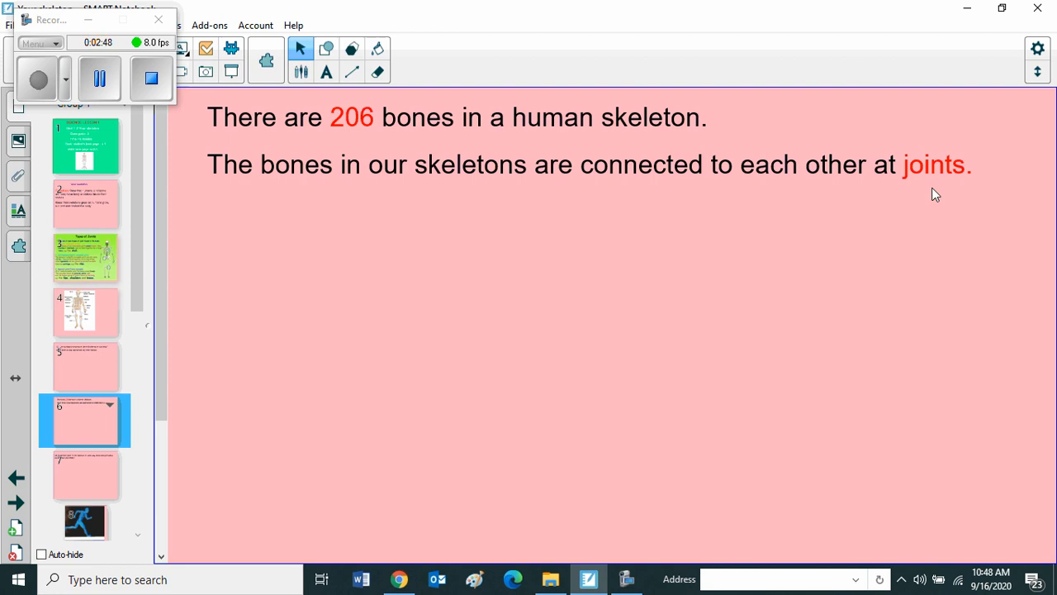
pyautogui.moveTo(492, 311)
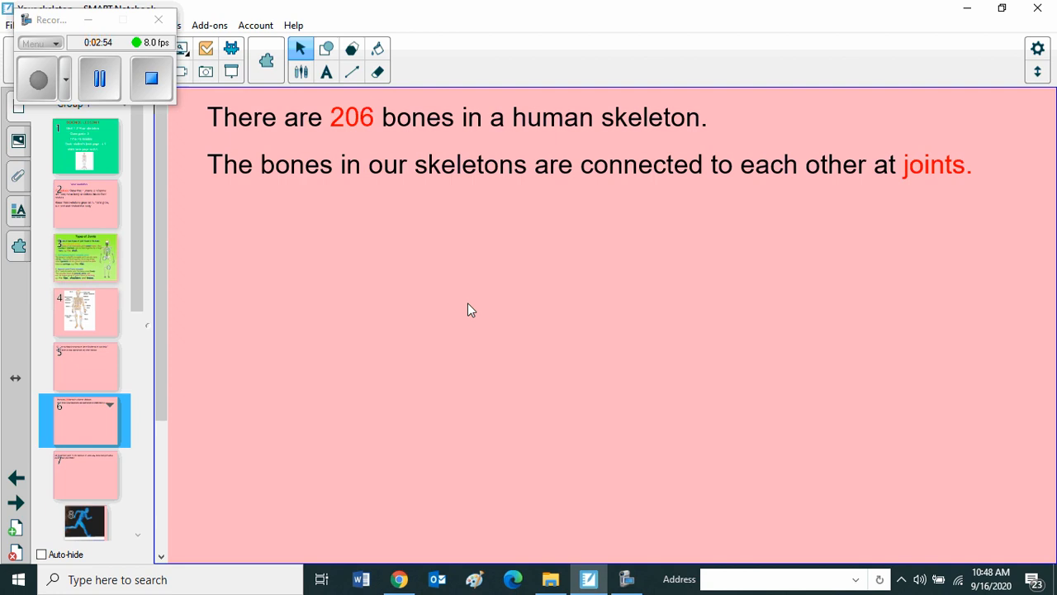
pyautogui.moveTo(461, 309)
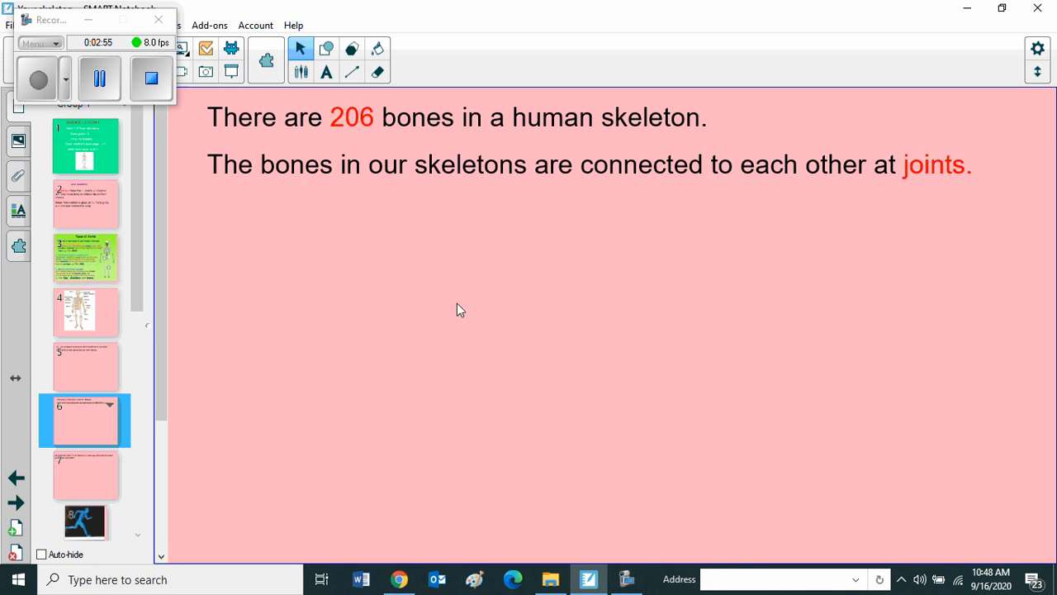
pyautogui.moveTo(276, 381)
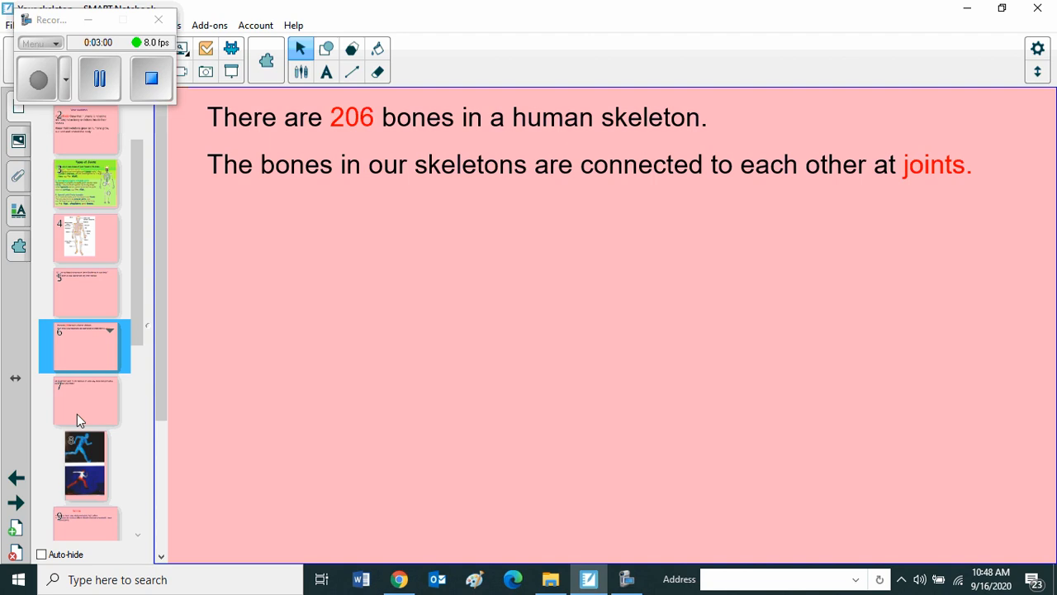
pyautogui.moveTo(89, 401)
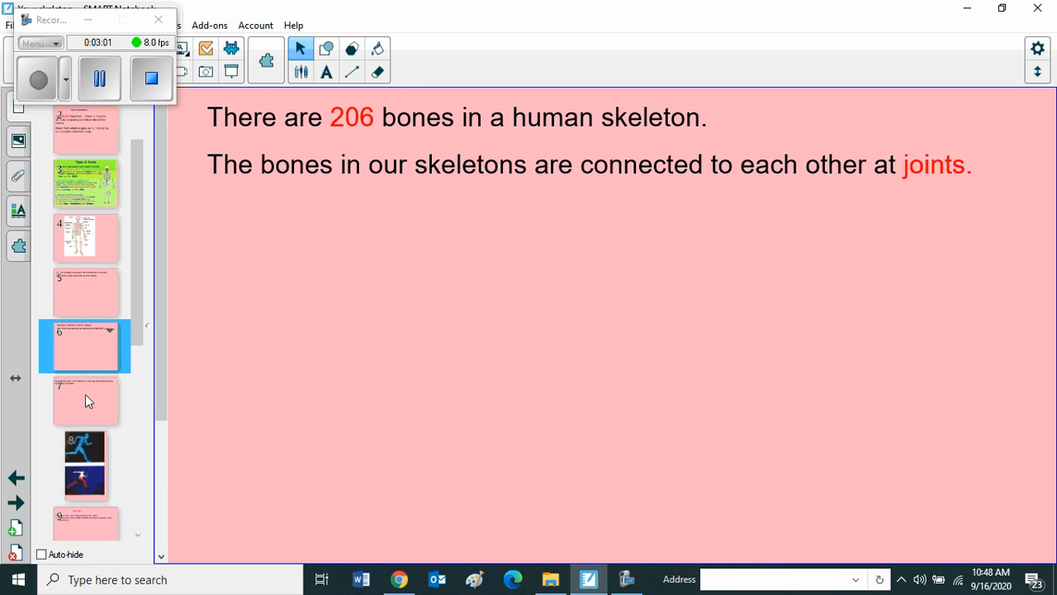
# - Open page 7, Q2 about finding three joints and how each moves
pyautogui.click(84, 400)
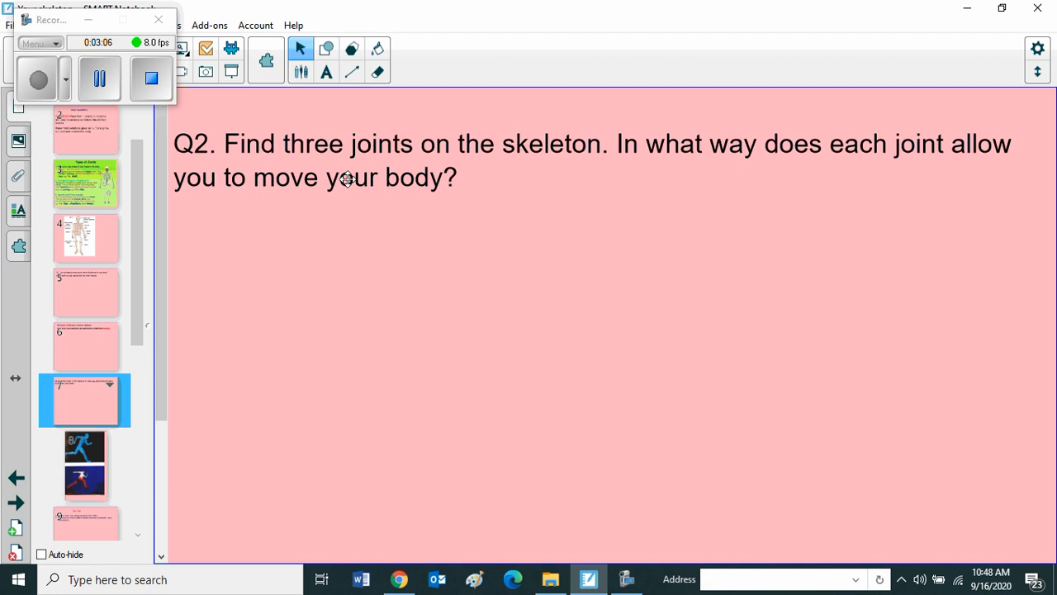
pyautogui.moveTo(409, 172)
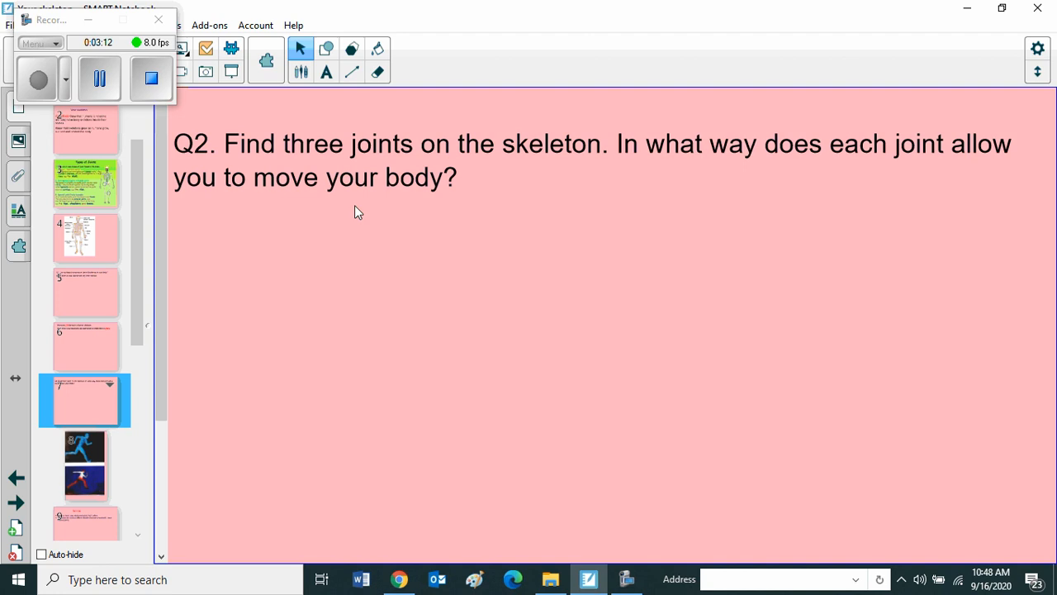
pyautogui.moveTo(413, 214)
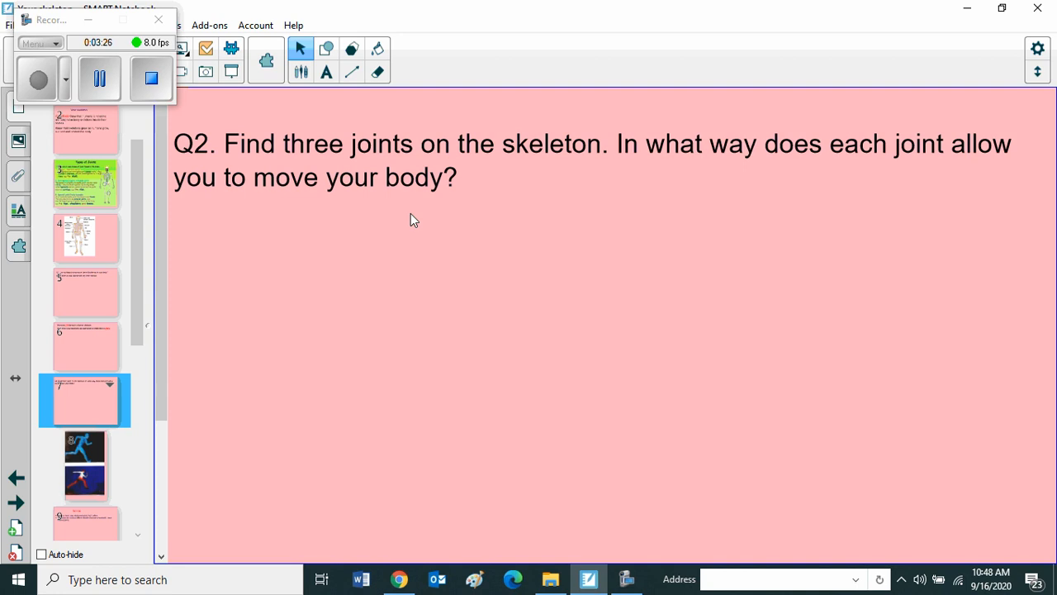
pyautogui.moveTo(284, 242)
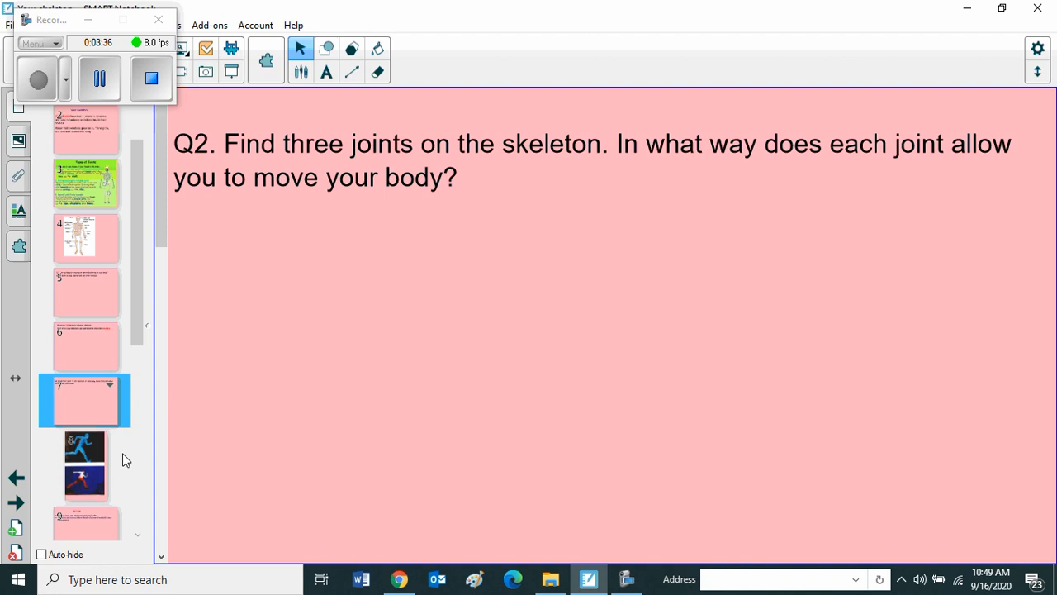
# - Open page 8, showing the running figure with its skeleton visible
pyautogui.click(84, 465)
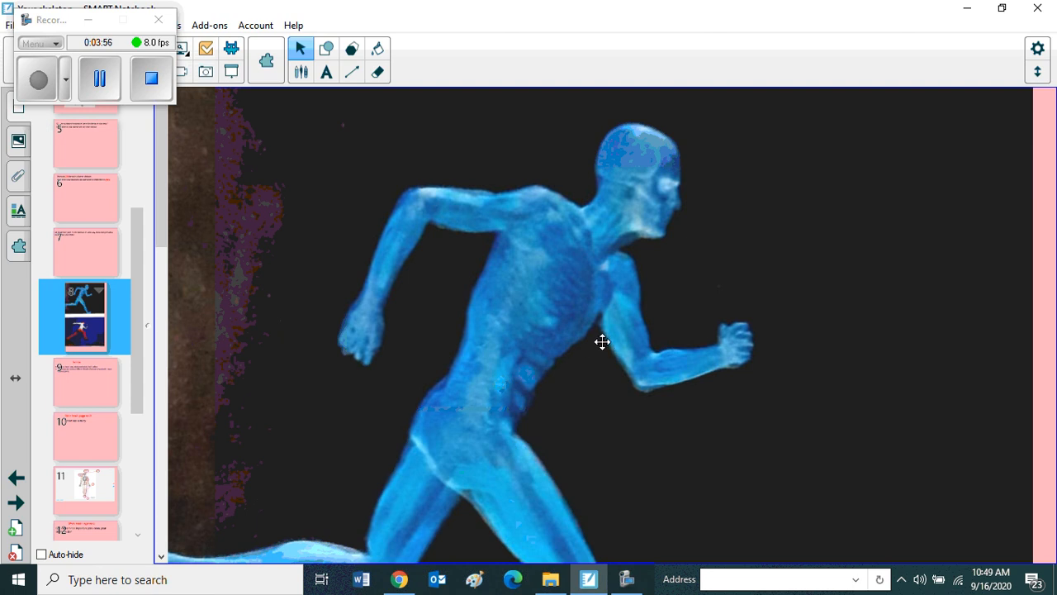
pyautogui.moveTo(595, 342)
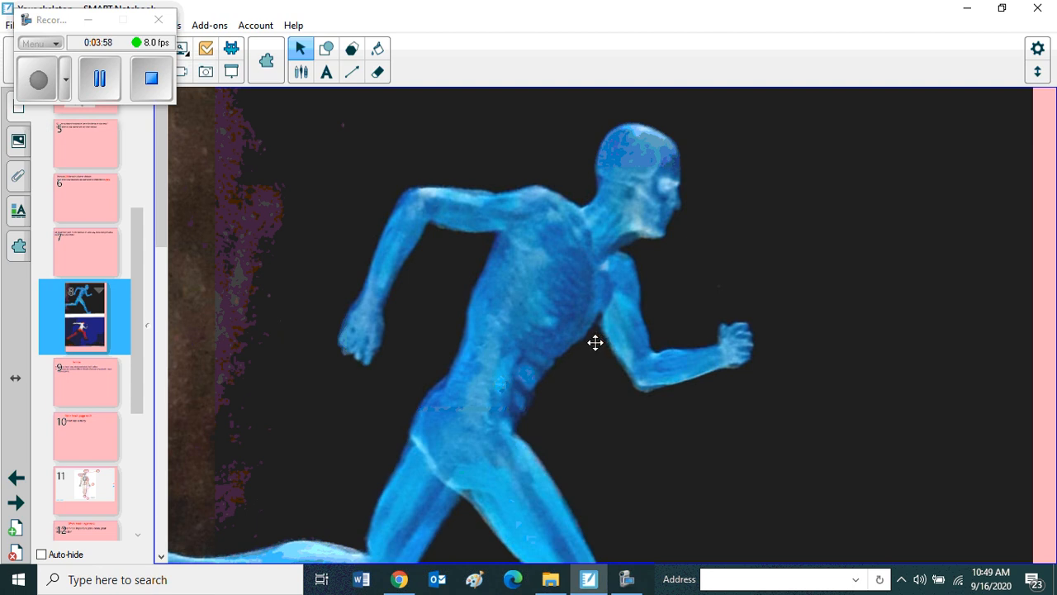
pyautogui.moveTo(589, 343)
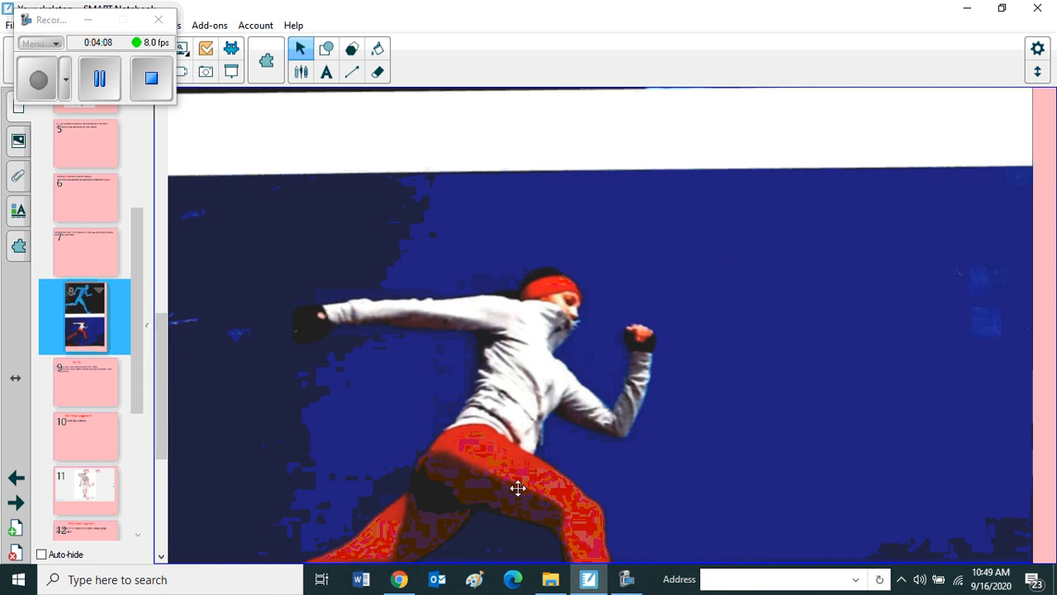
pyautogui.moveTo(499, 487)
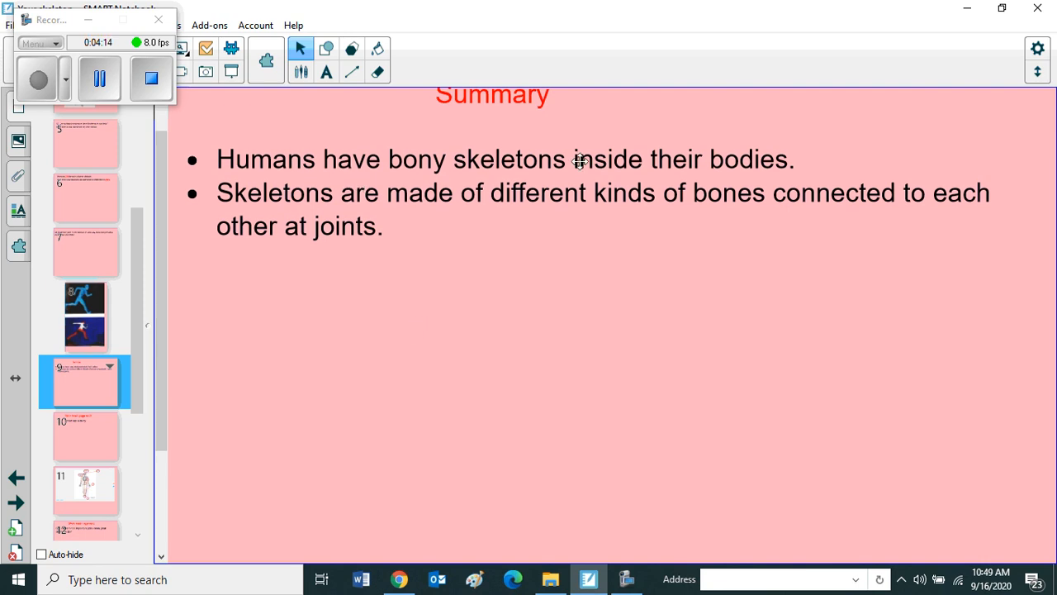
pyautogui.moveTo(460, 244)
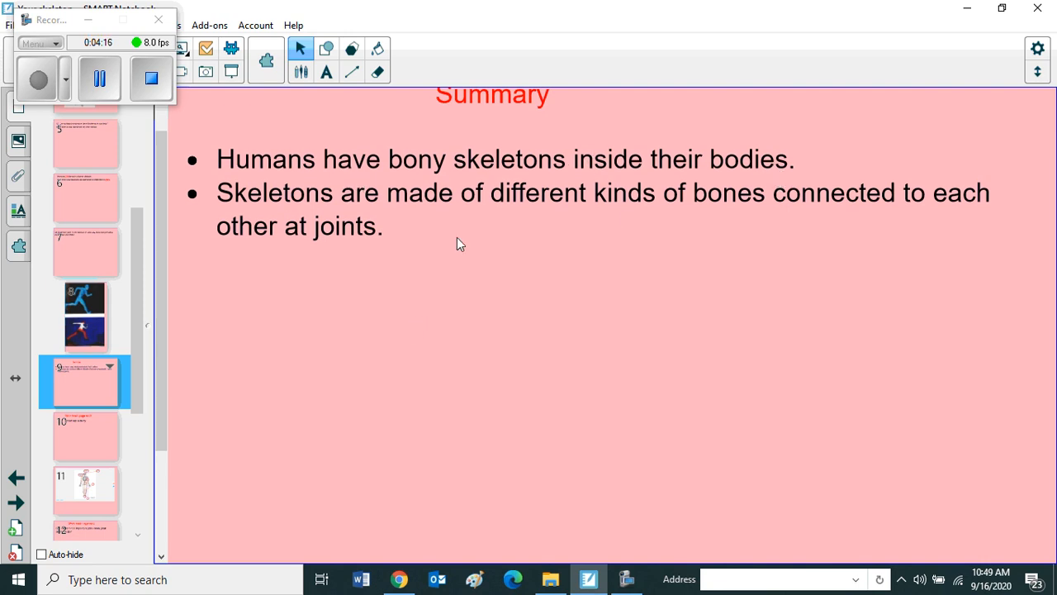
pyautogui.moveTo(717, 217)
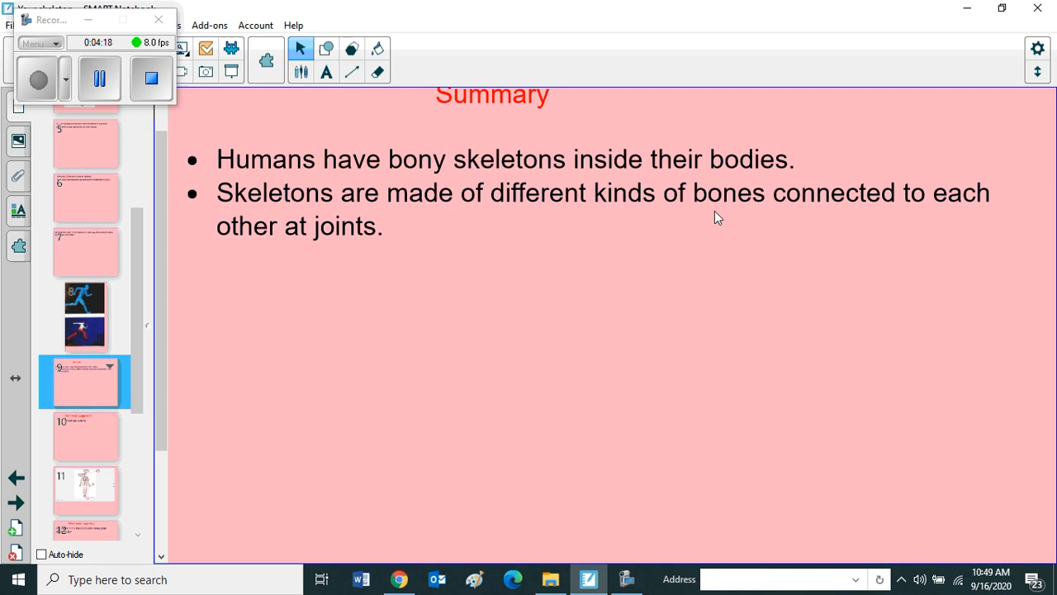
pyautogui.moveTo(350, 271)
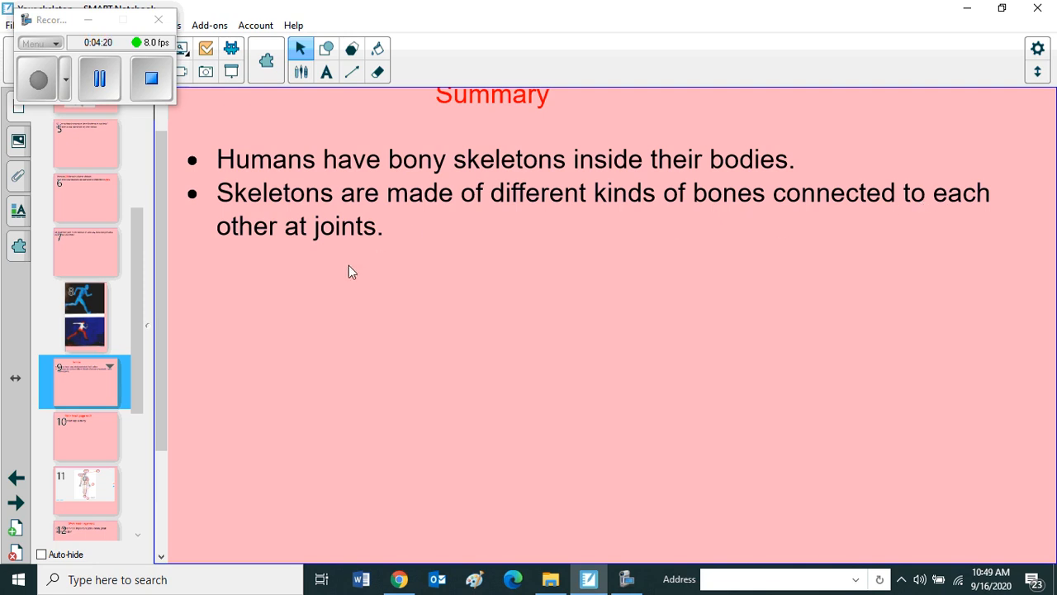
# - Scroll the Page Sorter and open page 10, Work book page no:3
pyautogui.scroll(-3)
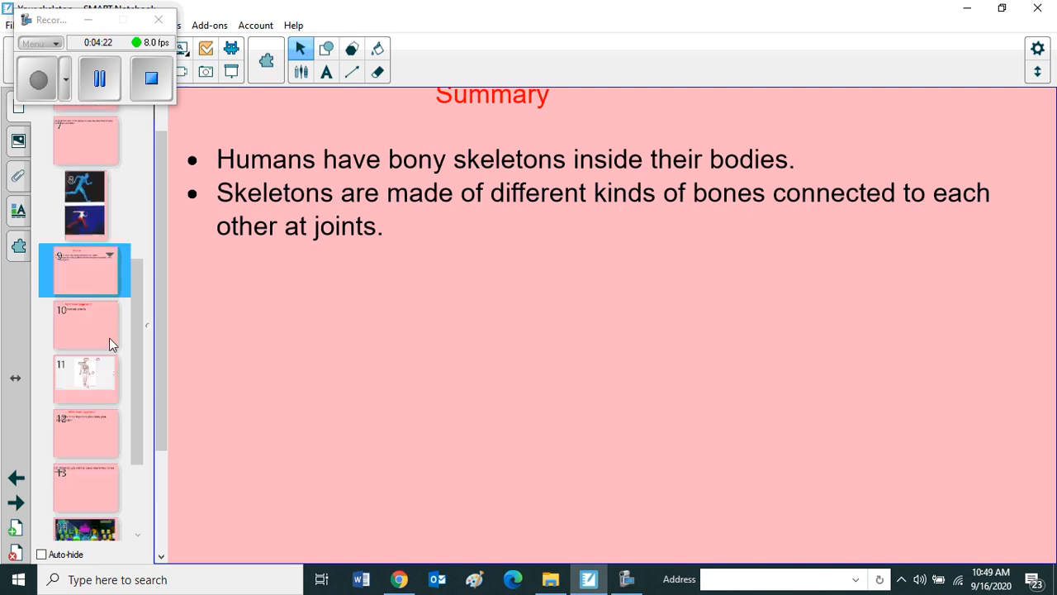
pyautogui.click(86, 325)
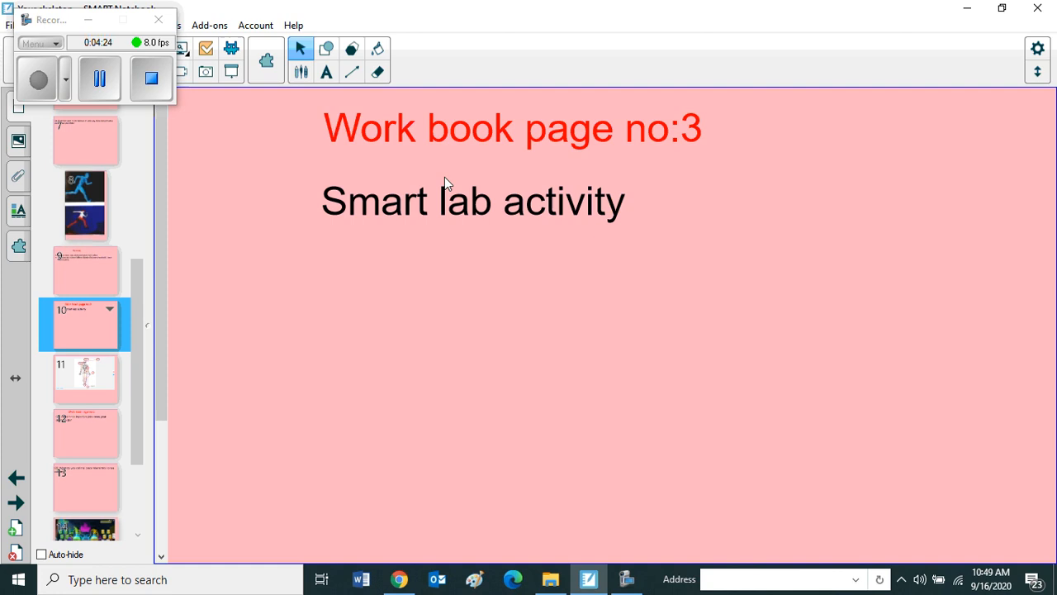
pyautogui.moveTo(548, 237)
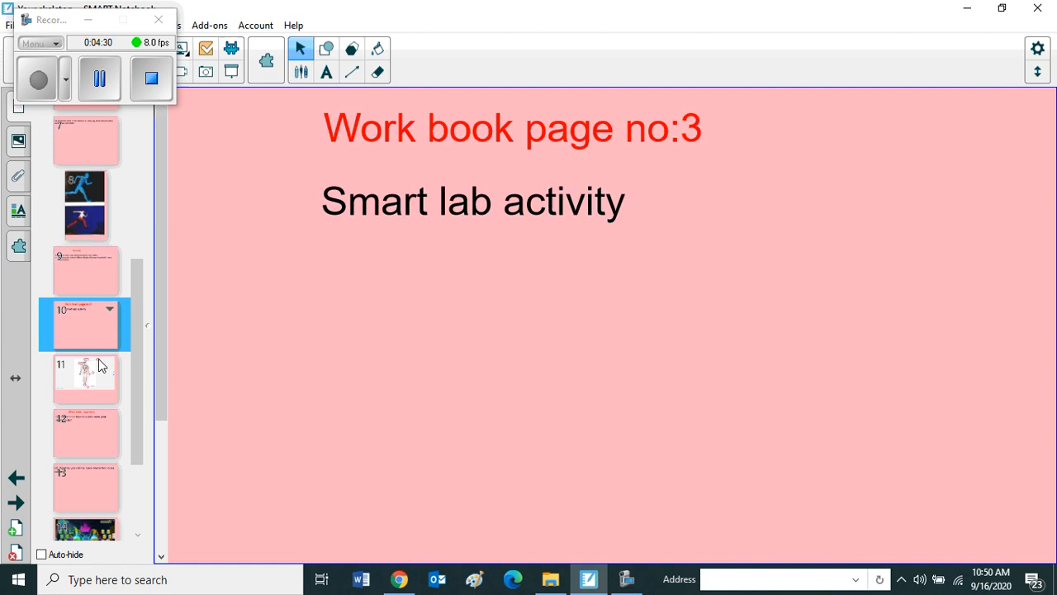
# - Open page 11, the skeleton labelling activity with question-mark circles
pyautogui.click(85, 379)
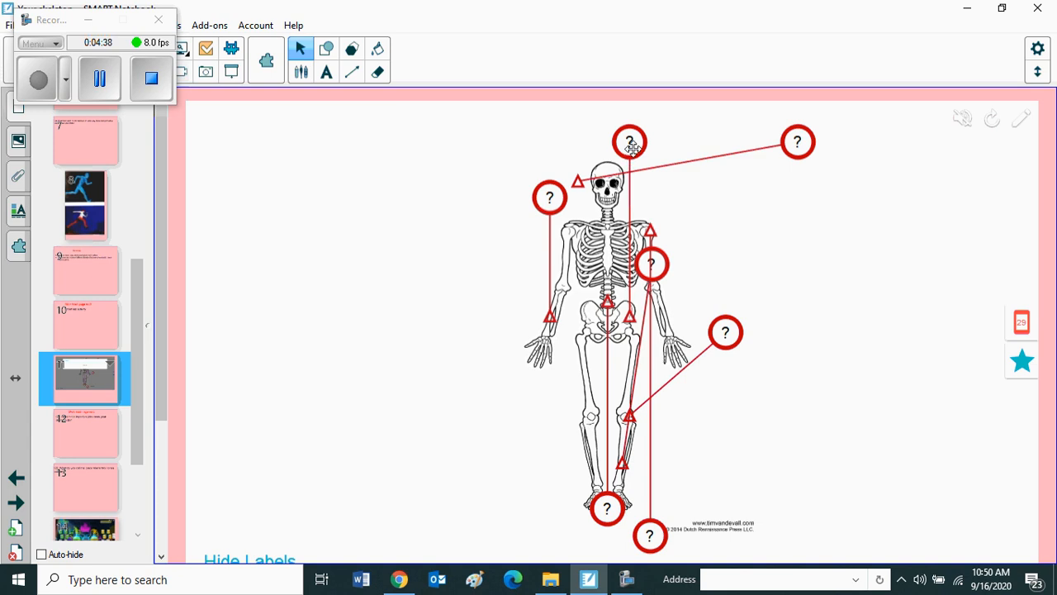
# - Reveal the seven bone labels, including knee cap, spine and shoulder blade, then open page 12
pyautogui.click(797, 141)
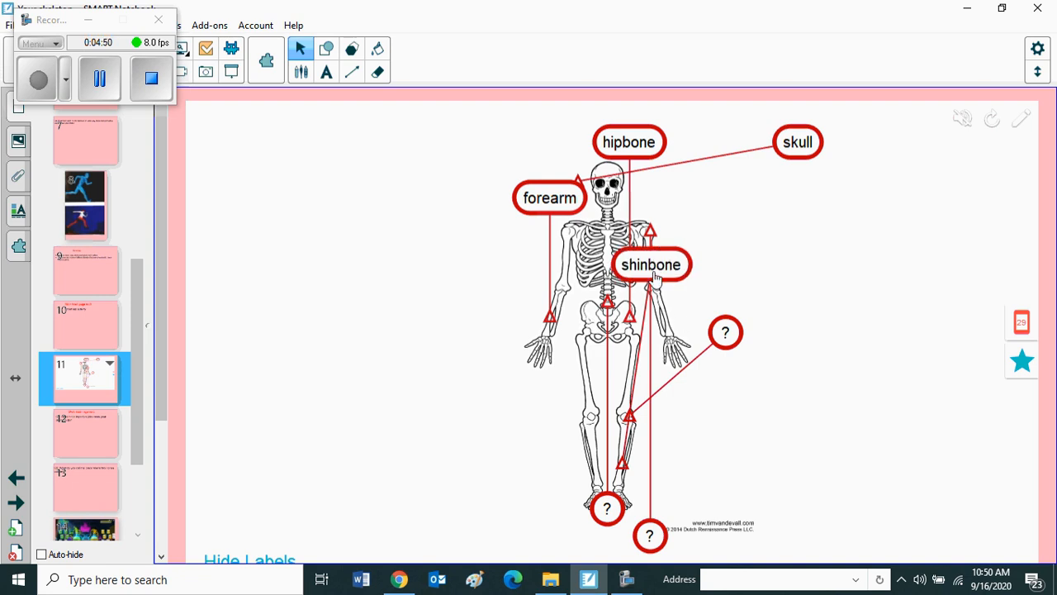
pyautogui.click(725, 332)
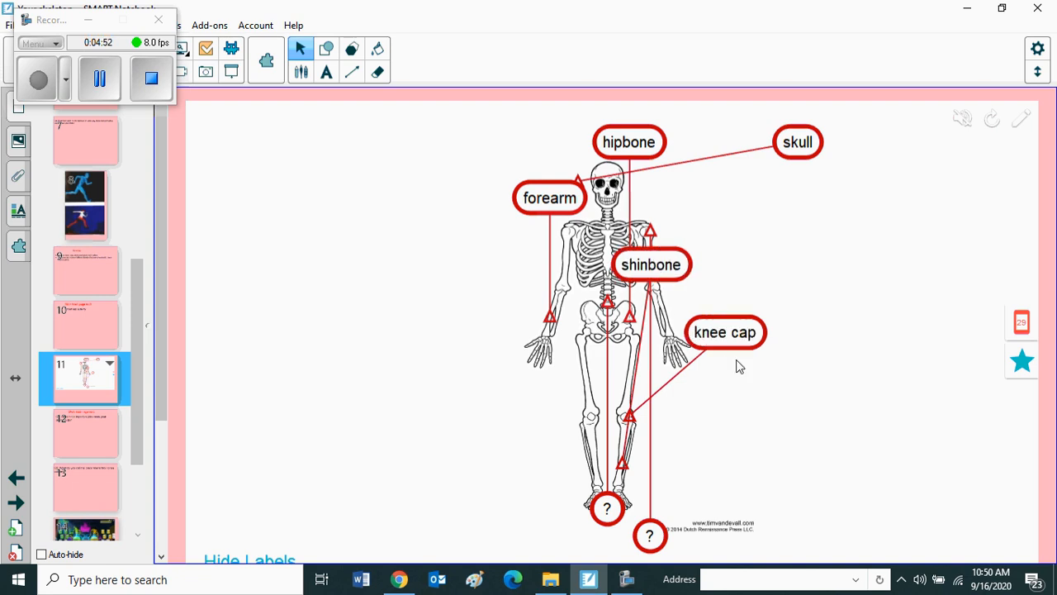
pyautogui.click(607, 508)
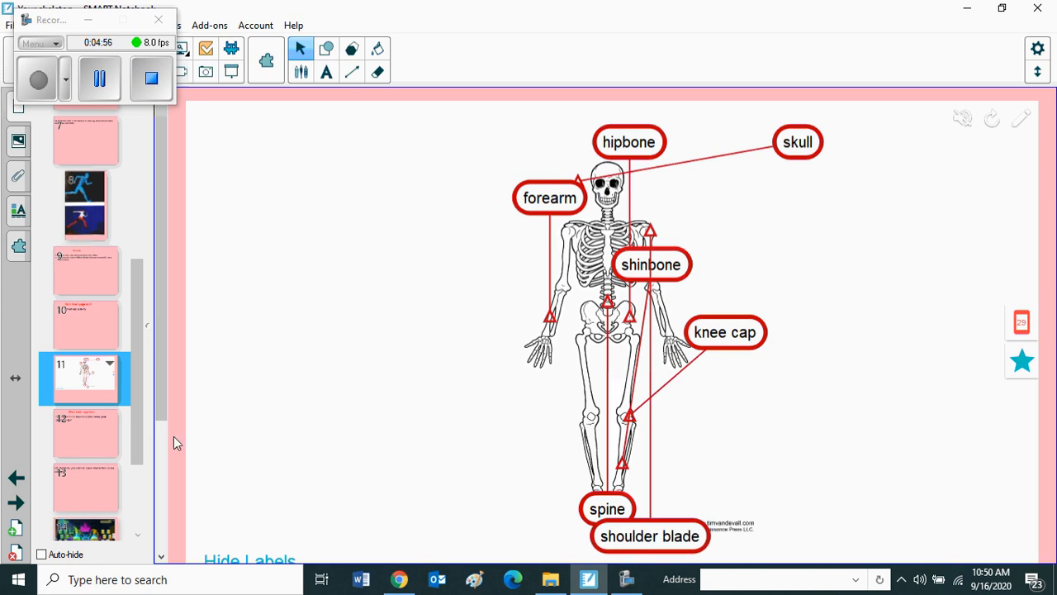
pyautogui.click(84, 434)
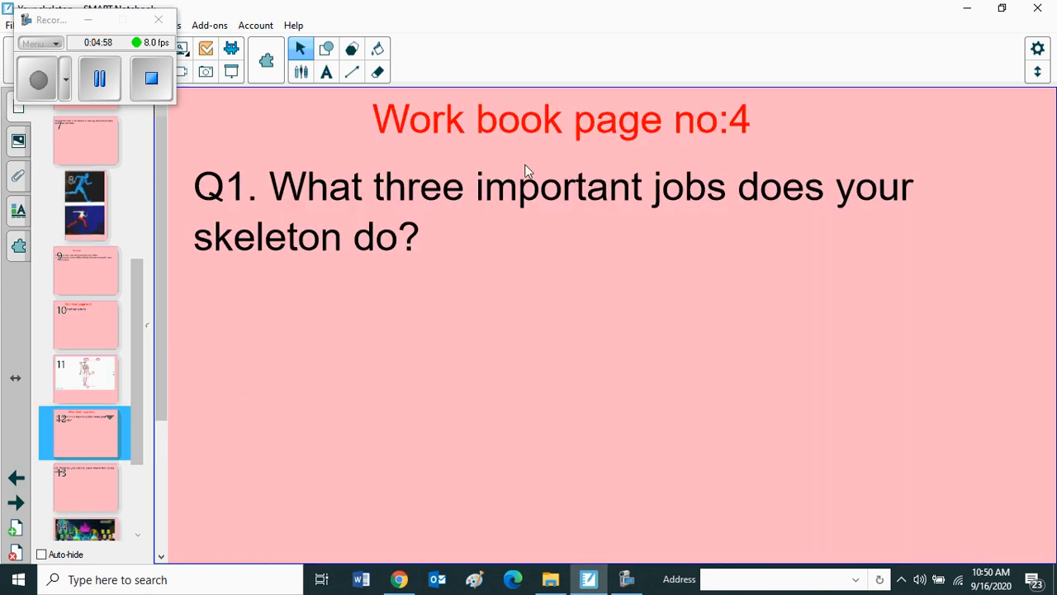
pyautogui.moveTo(590, 203)
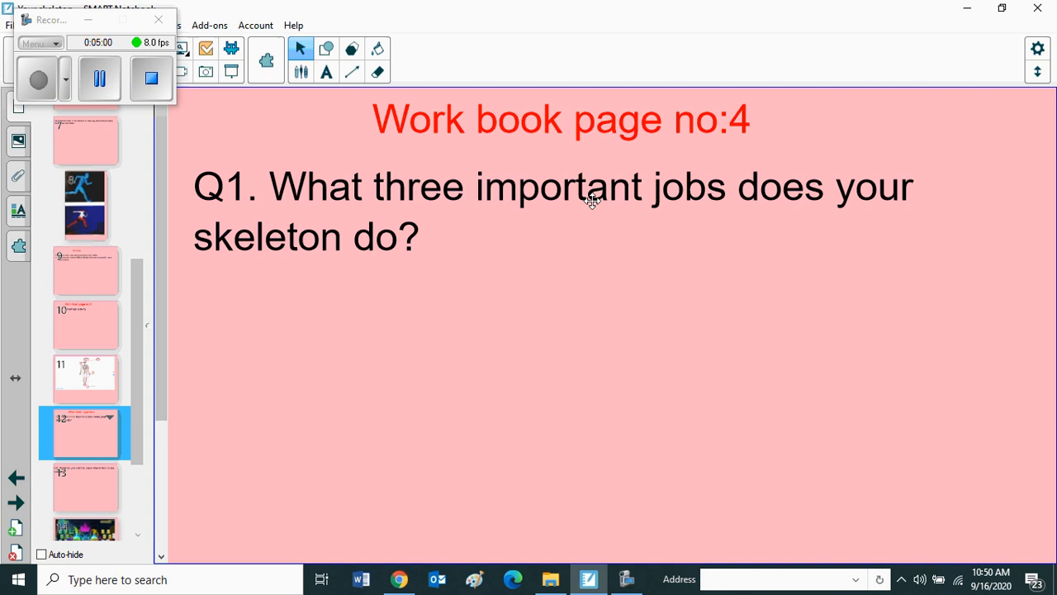
pyautogui.moveTo(478, 266)
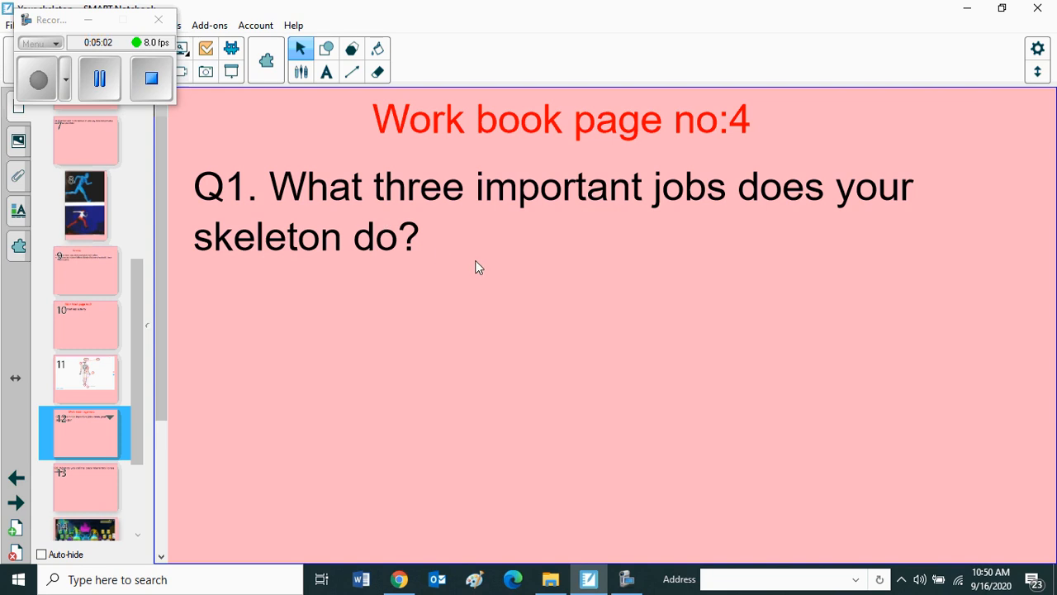
pyautogui.moveTo(404, 321)
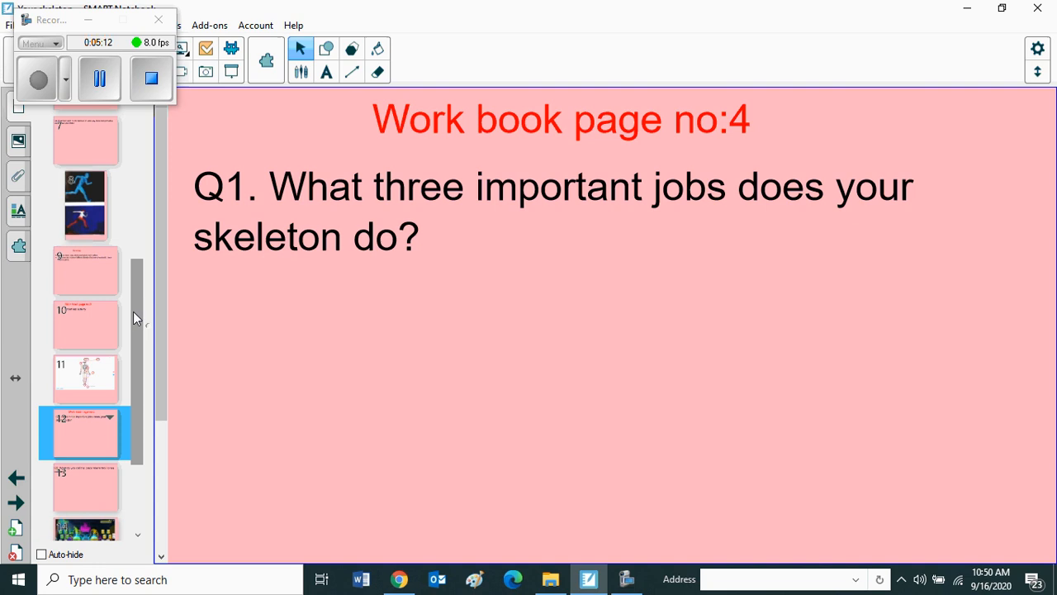
pyautogui.moveTo(714, 266)
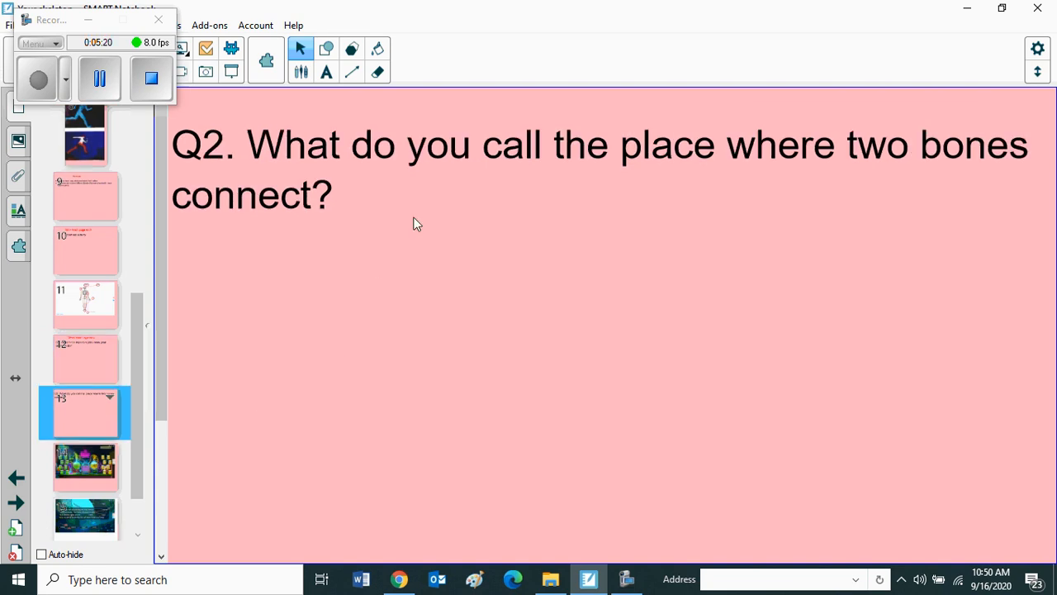
pyautogui.moveTo(211, 306)
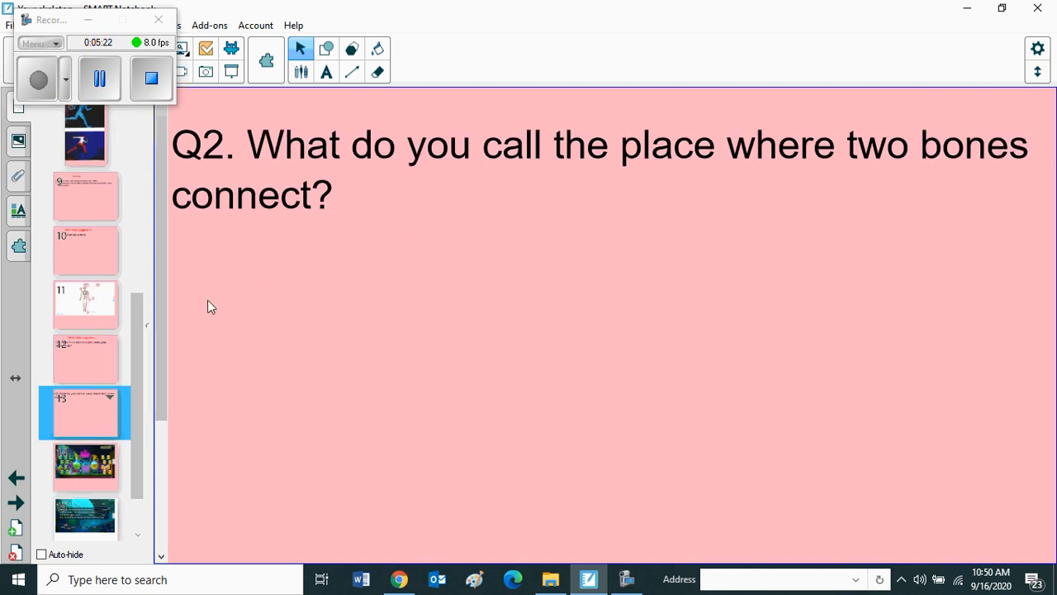
pyautogui.moveTo(219, 297)
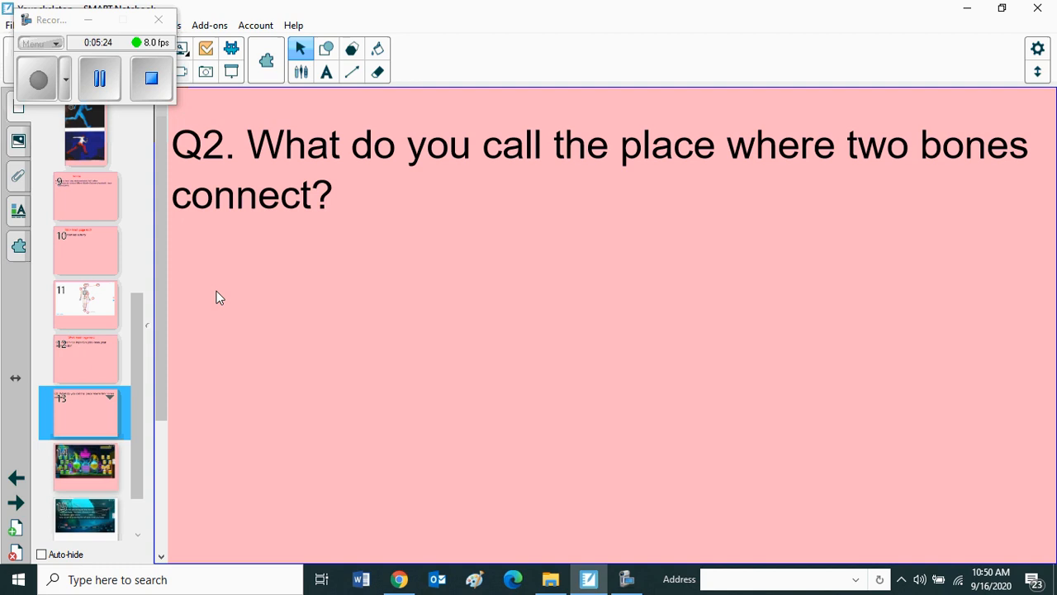
pyautogui.moveTo(97, 434)
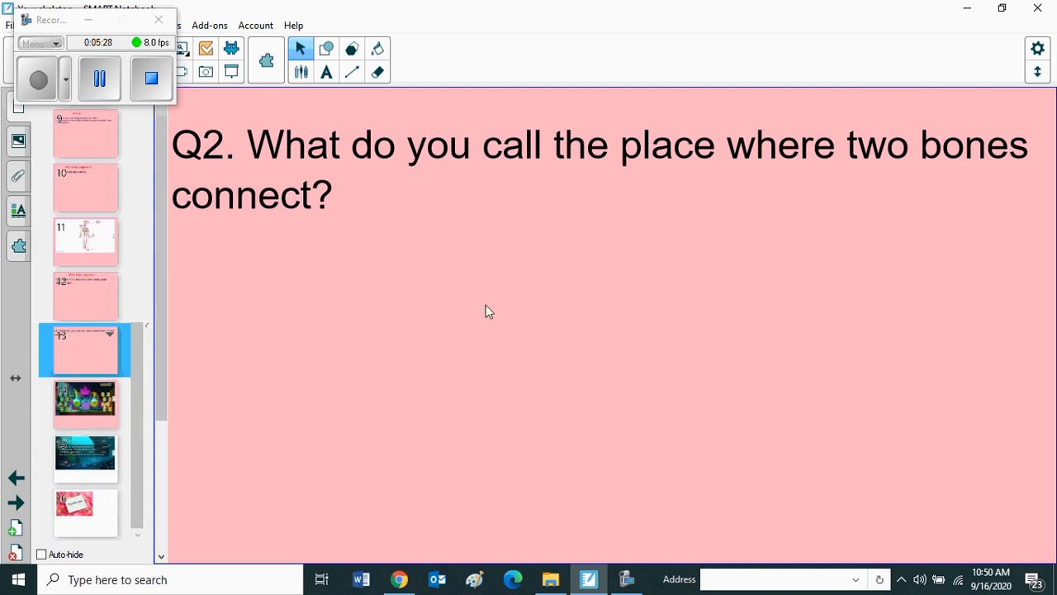
pyautogui.moveTo(625, 263)
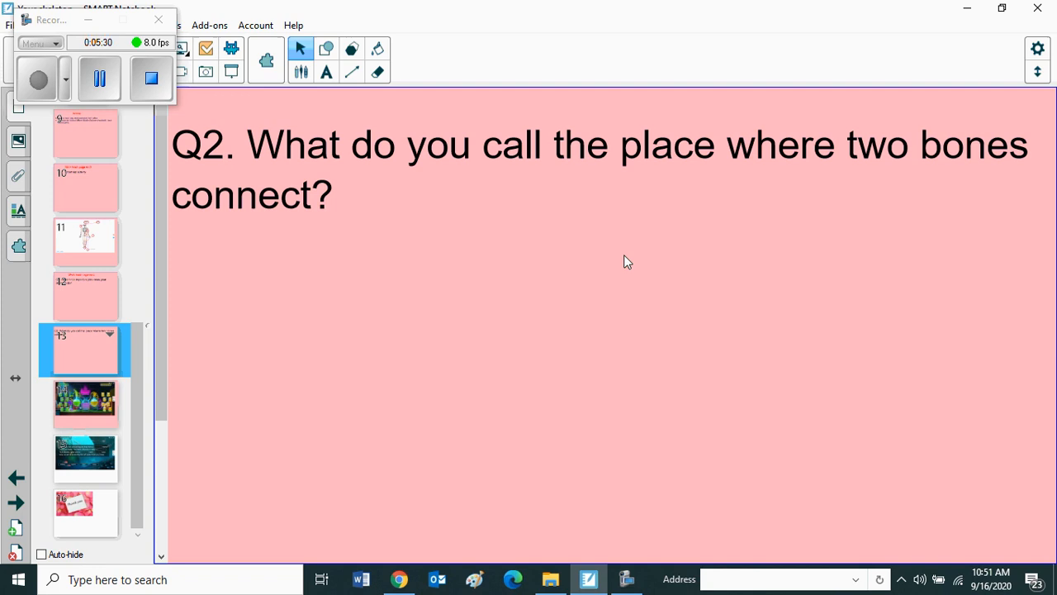
# - Advance from the joint question page to page 14, the matching game
pyautogui.click(85, 403)
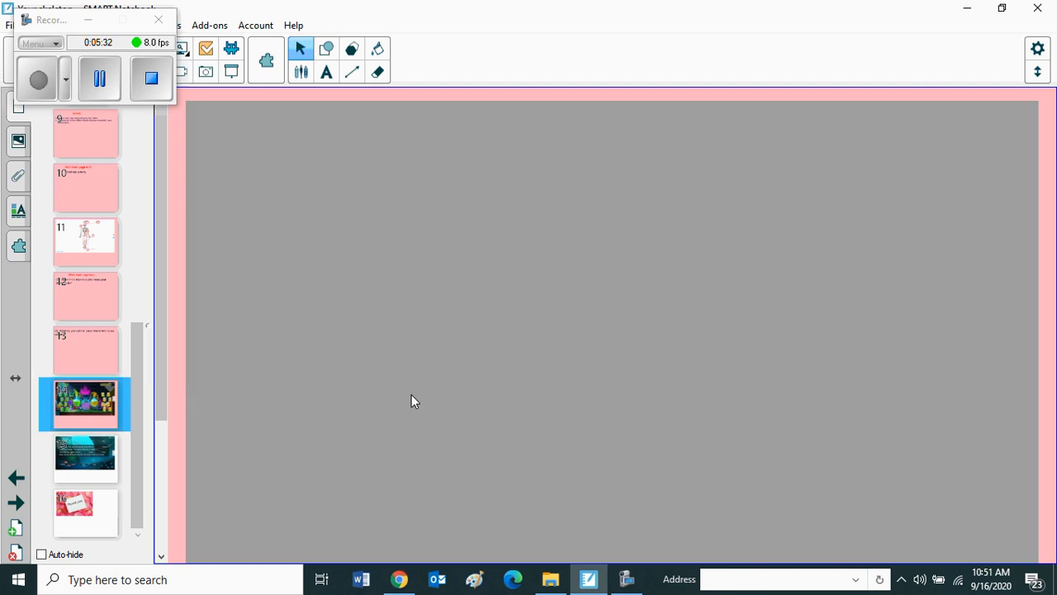
# - Match Thigh–Kneecap, Skull–Jaw bone, Wrist bones–Hand, Shoulder blade–Upper arm bones, then advance to page 15
pyautogui.click(85, 403)
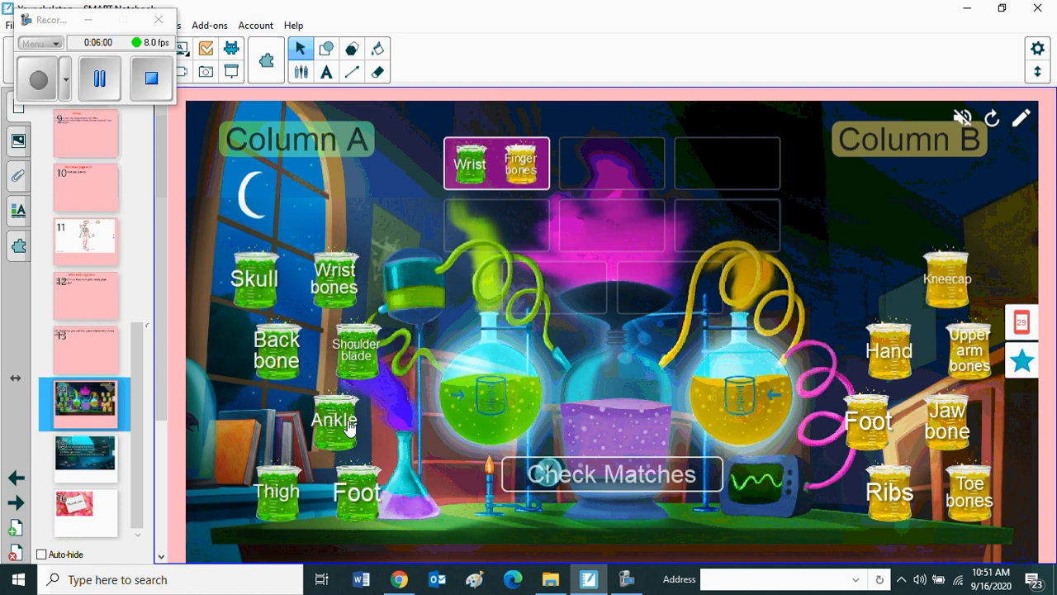
pyautogui.moveTo(277, 492); pyautogui.dragTo(427, 413)
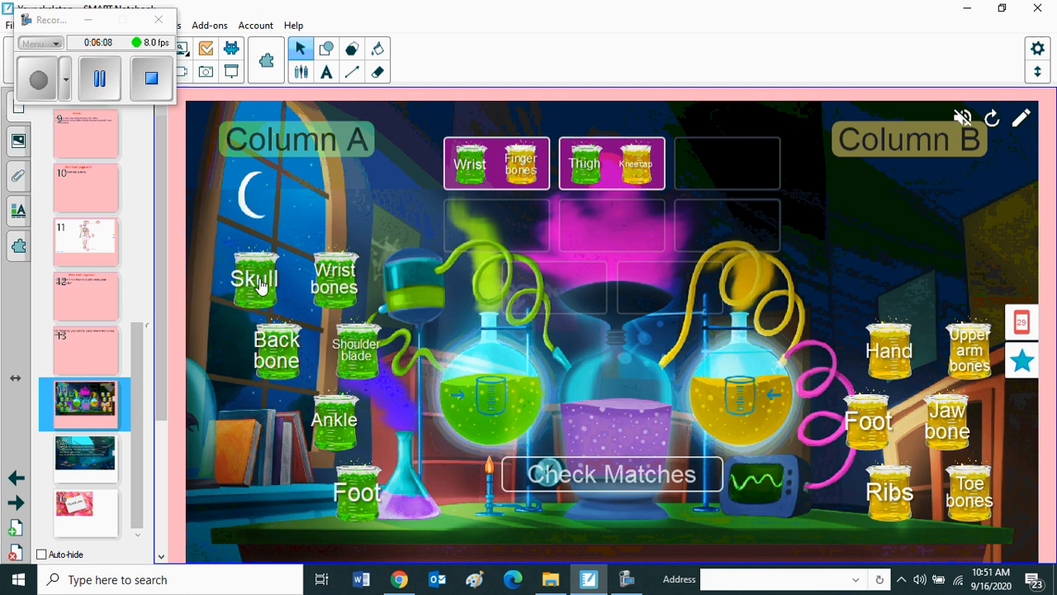
pyautogui.moveTo(256, 277); pyautogui.dragTo(466, 269)
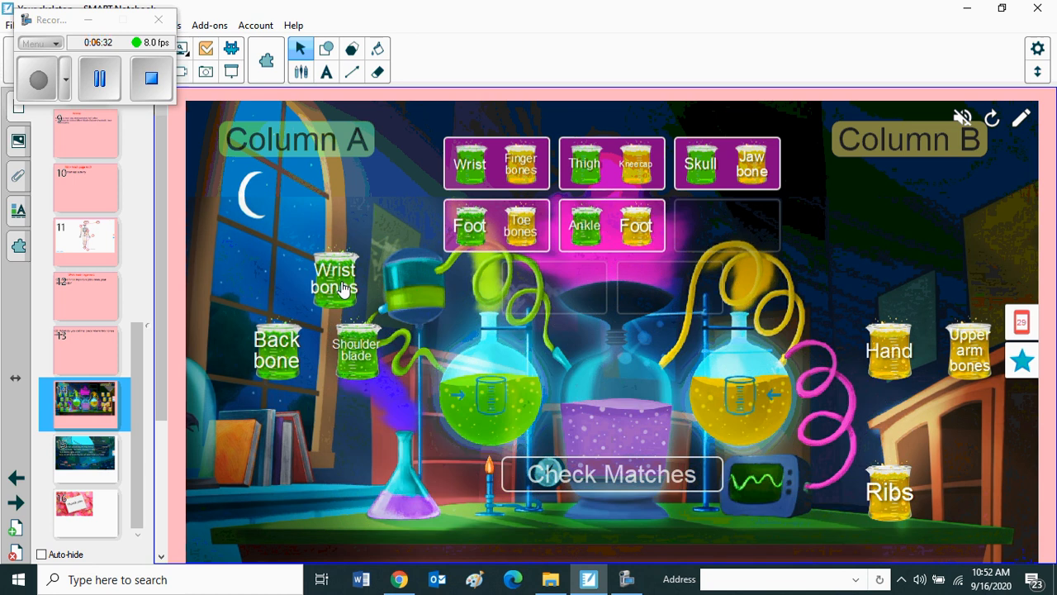
pyautogui.moveTo(335, 281); pyautogui.dragTo(843, 355)
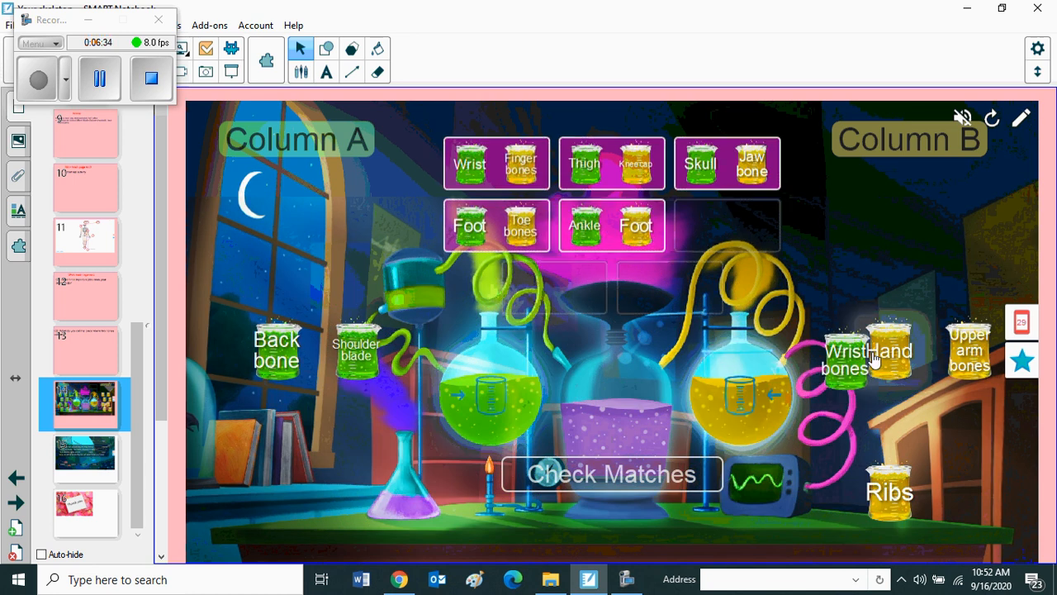
pyautogui.moveTo(867, 351); pyautogui.dragTo(727, 226)
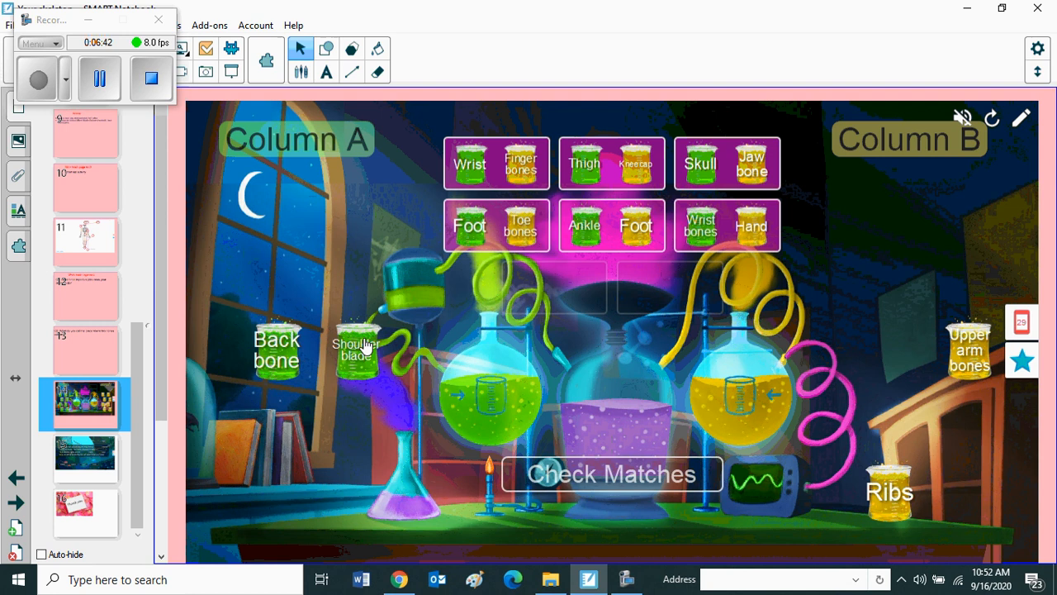
pyautogui.moveTo(356, 347); pyautogui.dragTo(896, 347)
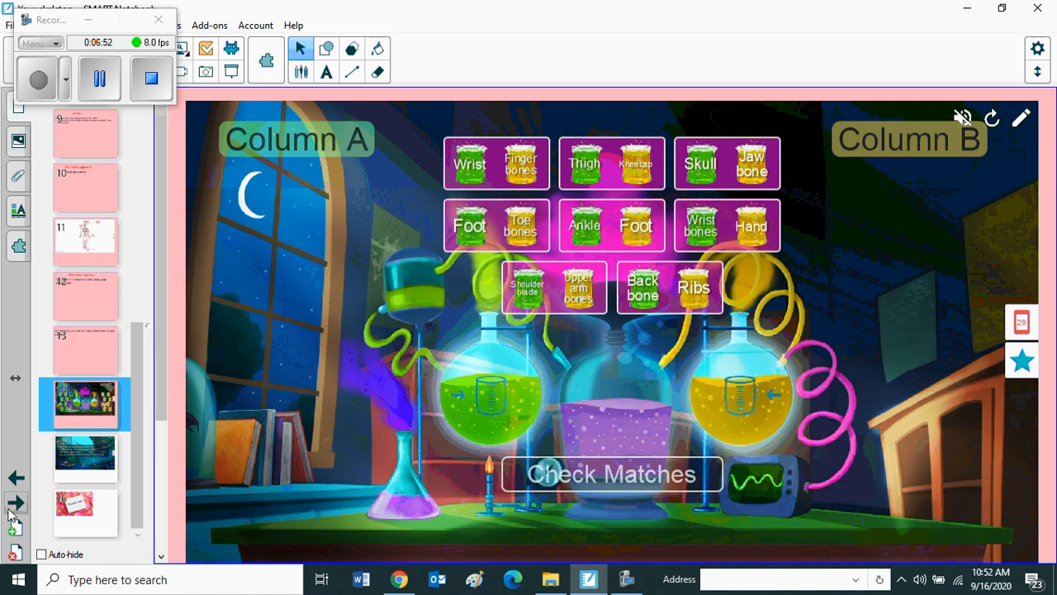
pyautogui.click(83, 458)
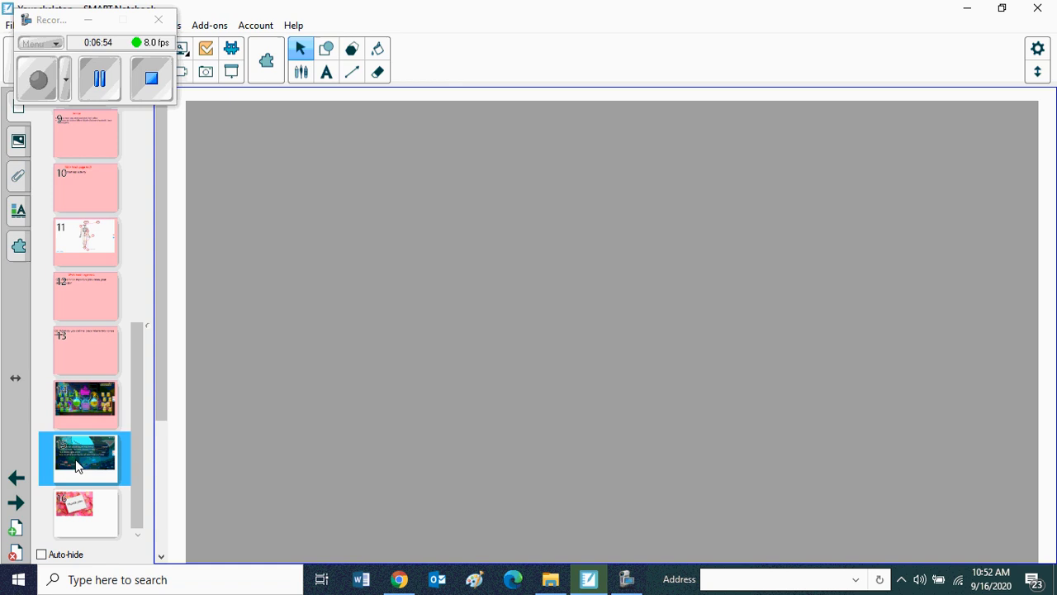
# - Start the activity and drag rigid, skeleton, move and supports into the four blanks
pyautogui.click(84, 458)
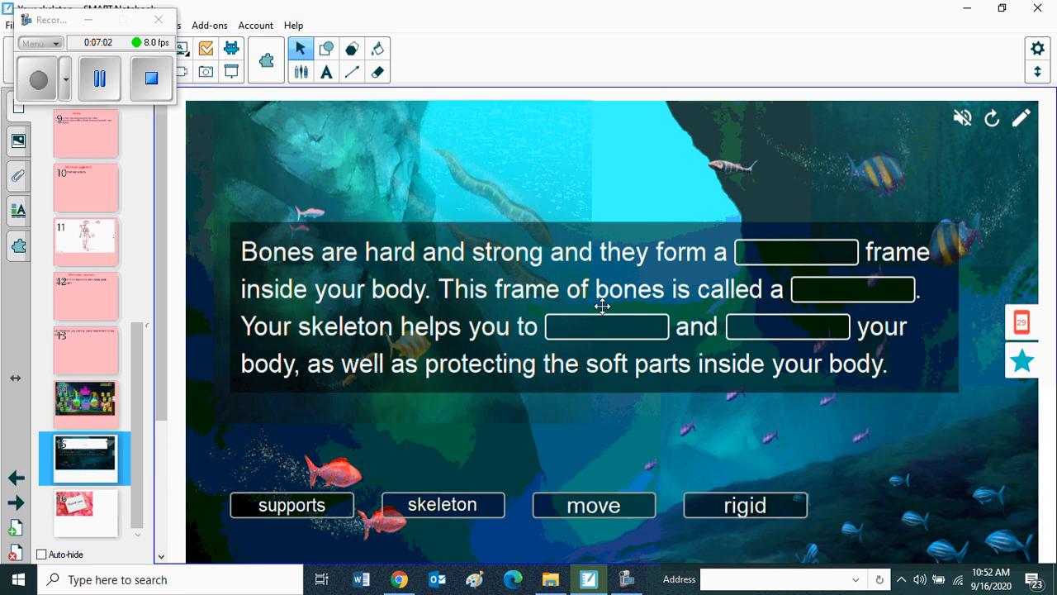
pyautogui.moveTo(419, 294)
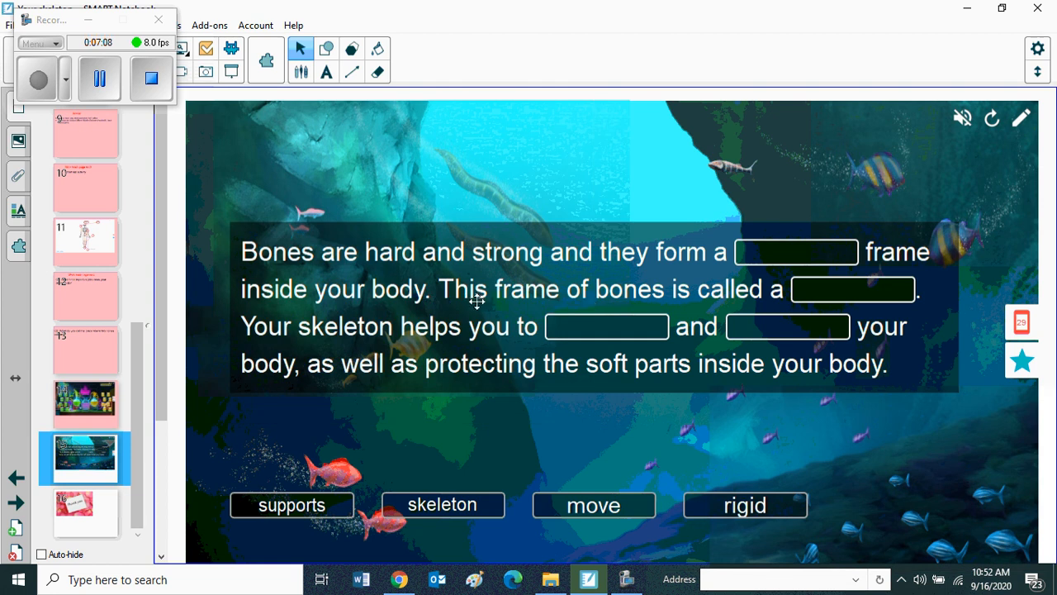
pyautogui.moveTo(490, 278)
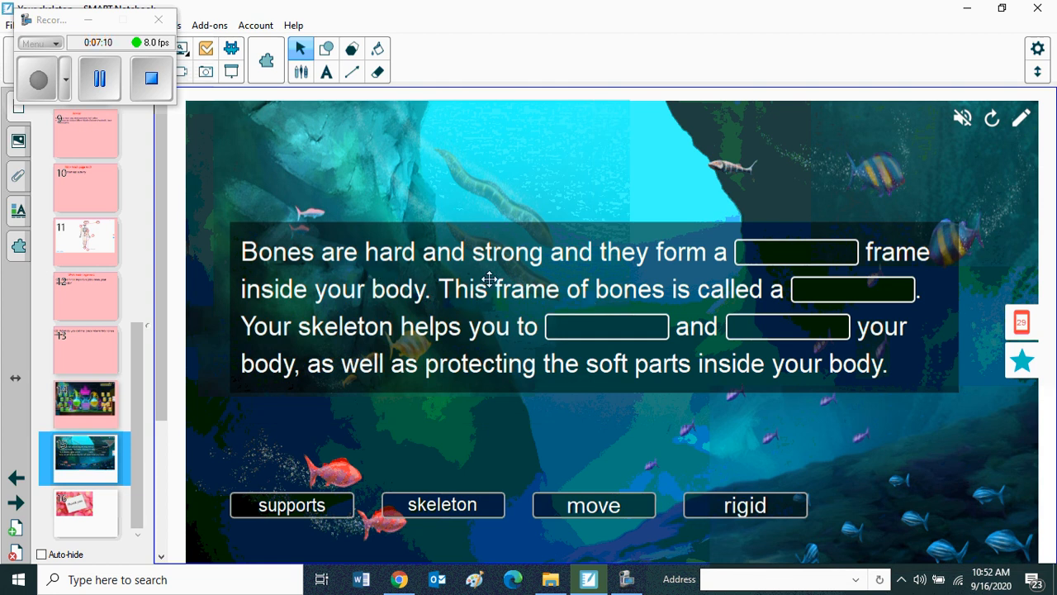
pyautogui.moveTo(784, 270)
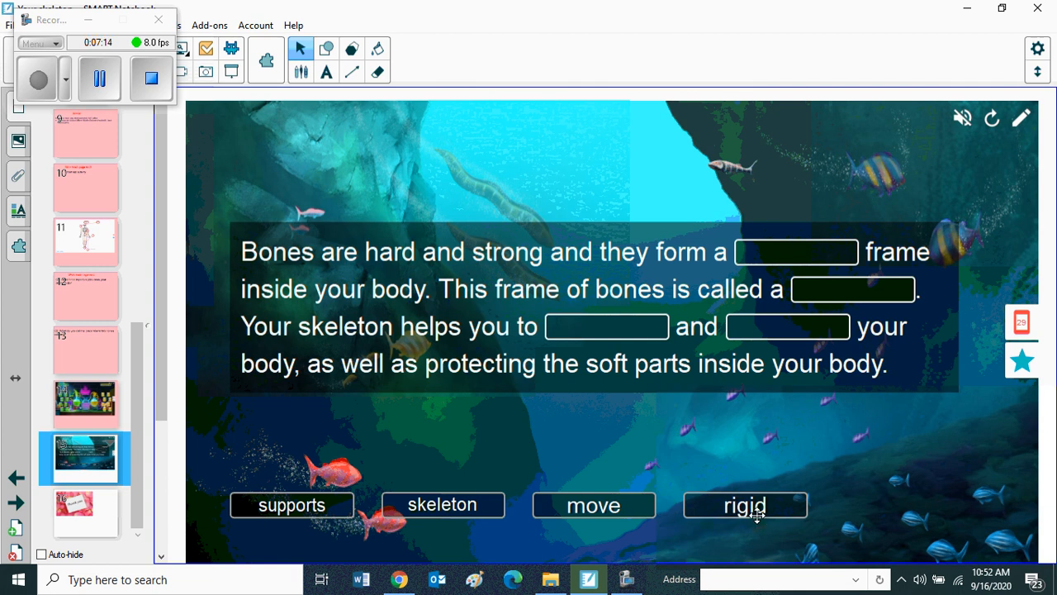
pyautogui.moveTo(744, 505); pyautogui.dragTo(795, 252)
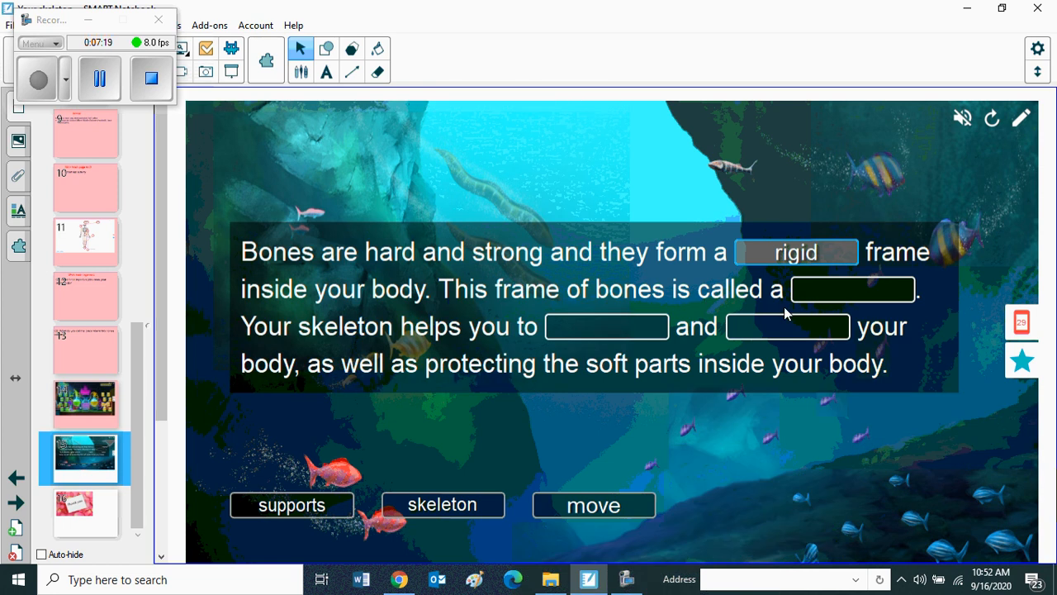
pyautogui.moveTo(442, 504); pyautogui.dragTo(847, 283)
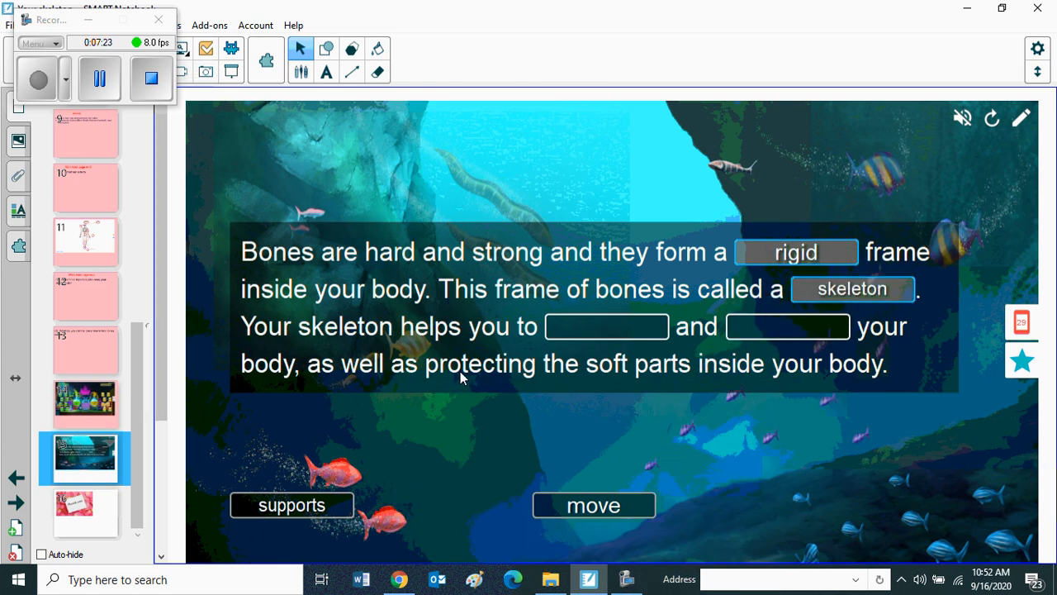
pyautogui.moveTo(593, 504); pyautogui.dragTo(615, 439)
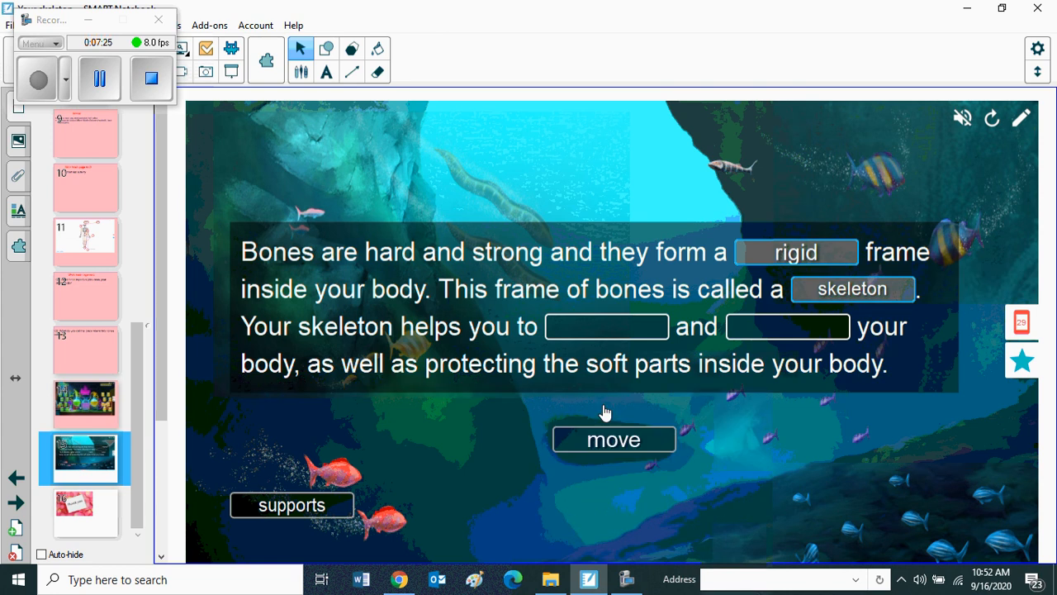
pyautogui.moveTo(613, 438); pyautogui.dragTo(606, 327)
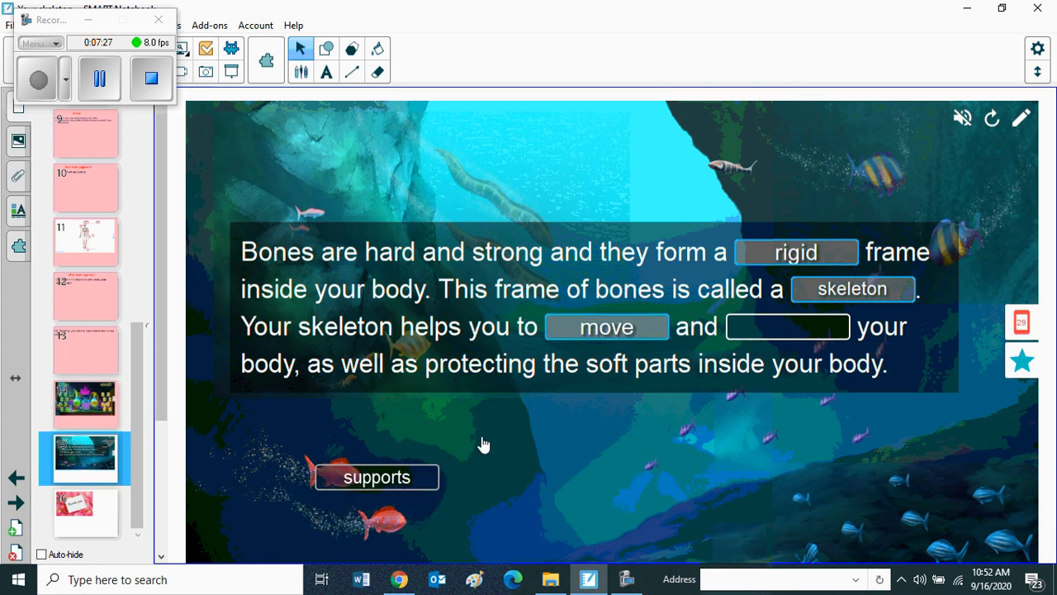
pyautogui.moveTo(377, 476); pyautogui.dragTo(787, 326)
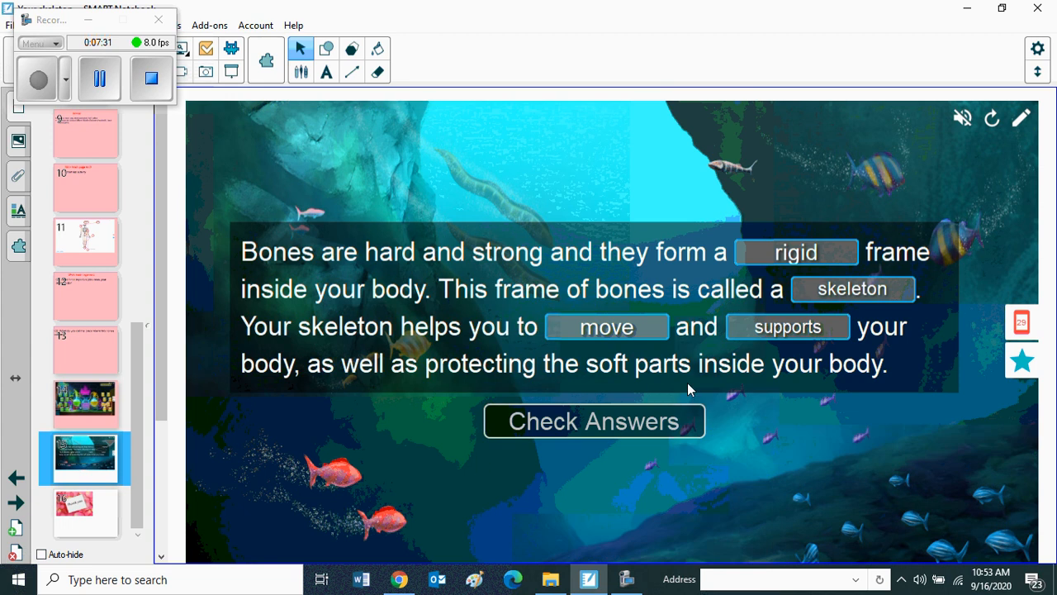
pyautogui.moveTo(715, 398)
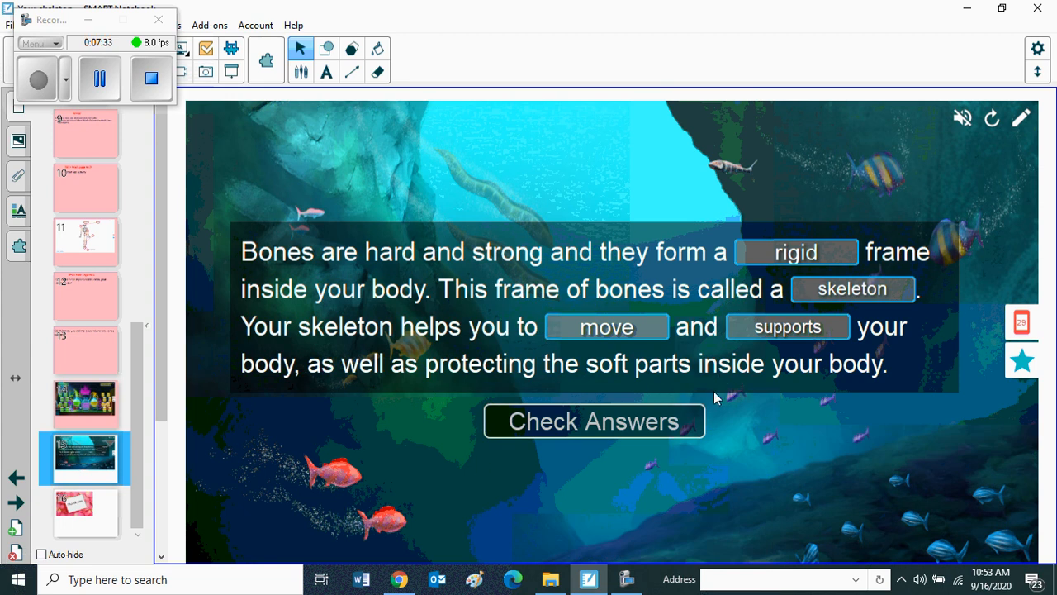
pyautogui.moveTo(574, 439)
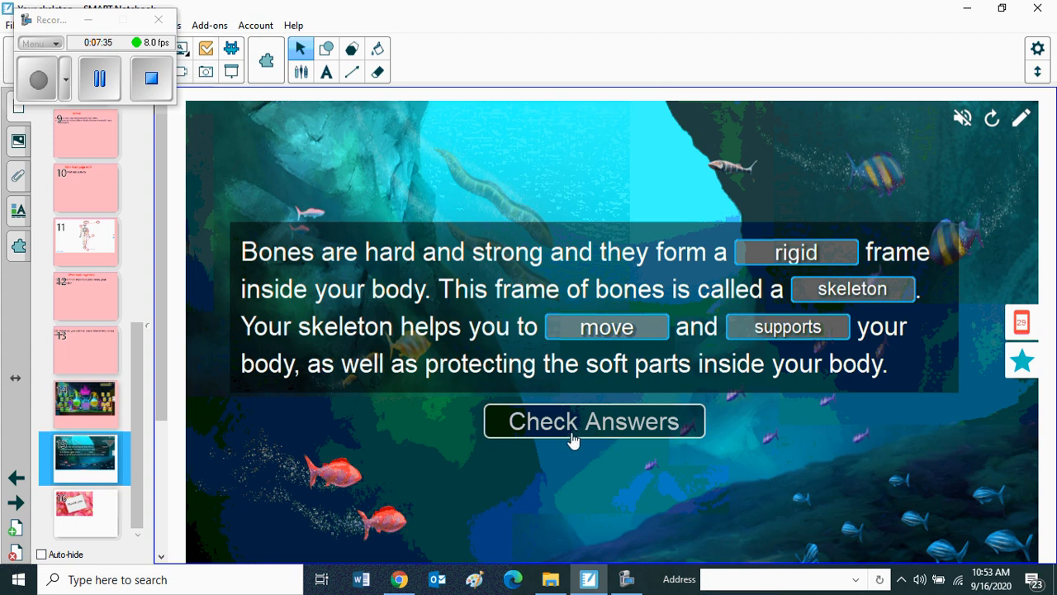
pyautogui.moveTo(167, 473)
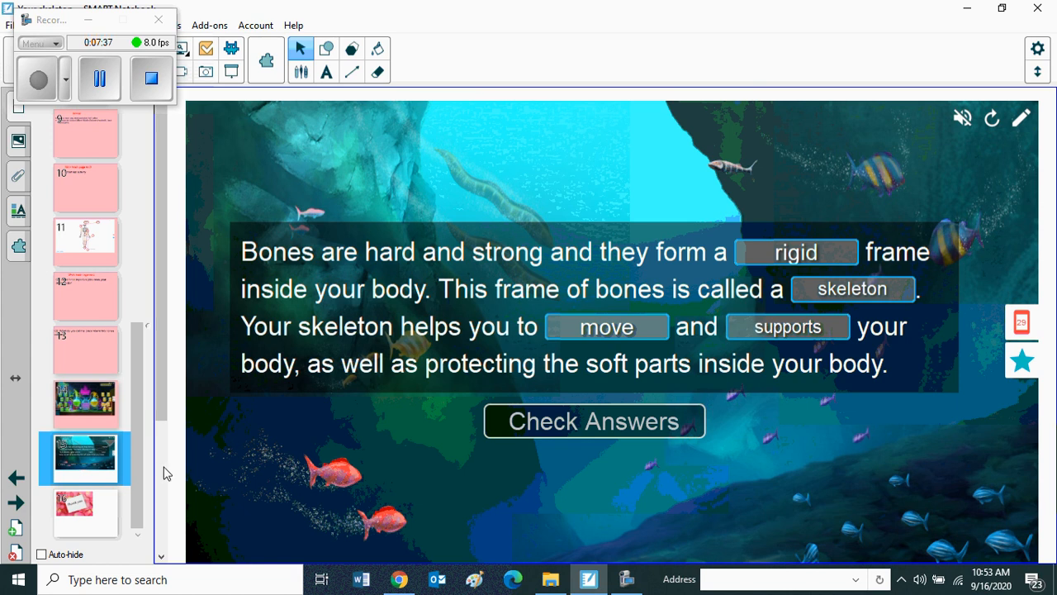